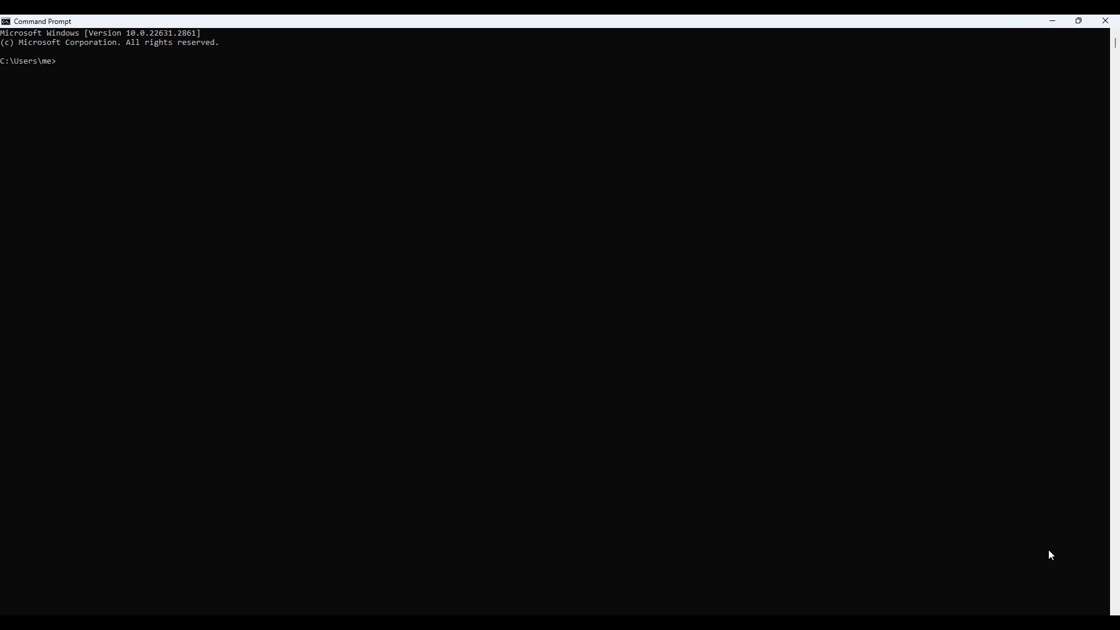
{"action": "type", "text": "ssh"}
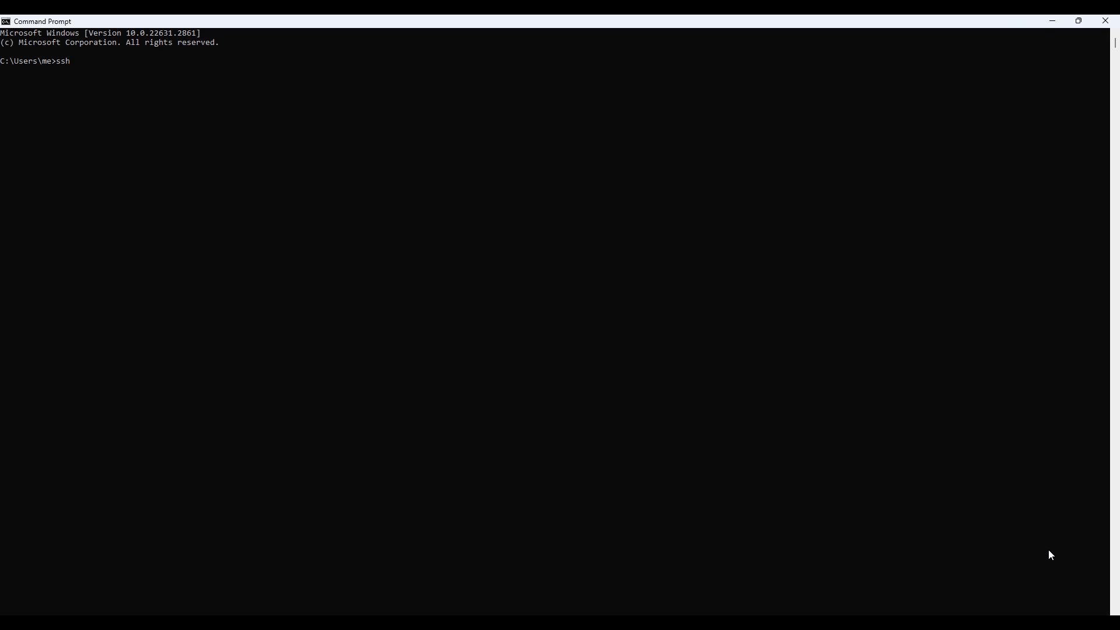
{"action": "type", "text": "vishnu@5."}
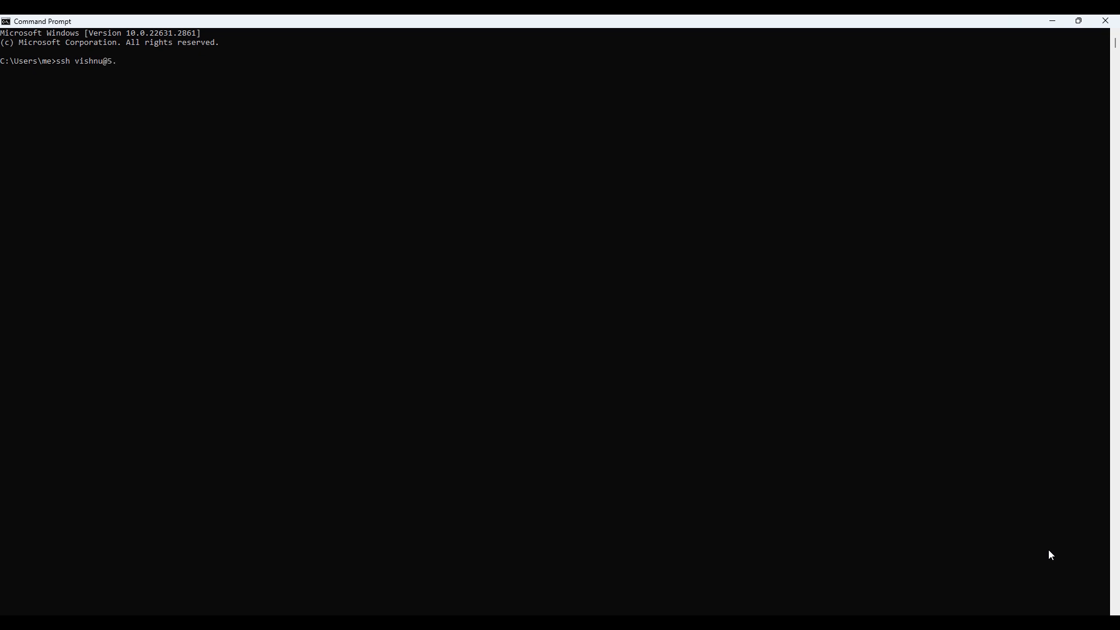
{"action": "type", "text": "83.14"}
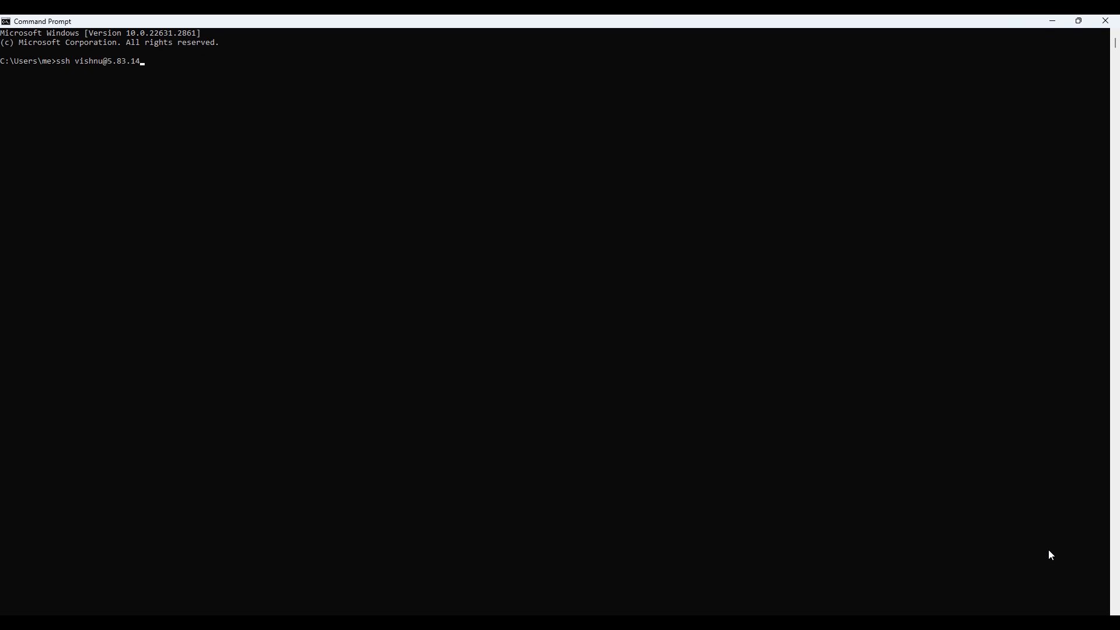
{"action": "type", "text": "4.9"}
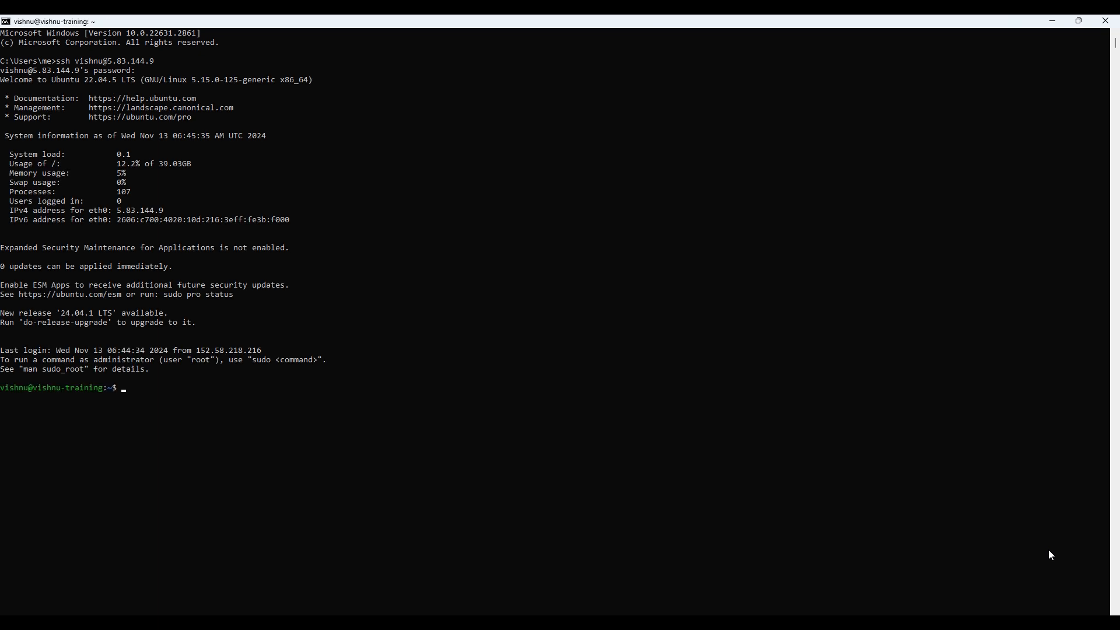
- Clear the screen, then run sudo apt update and sudo apt upgrade, entering the sudo password
{"action": "type", "text": "cl"}
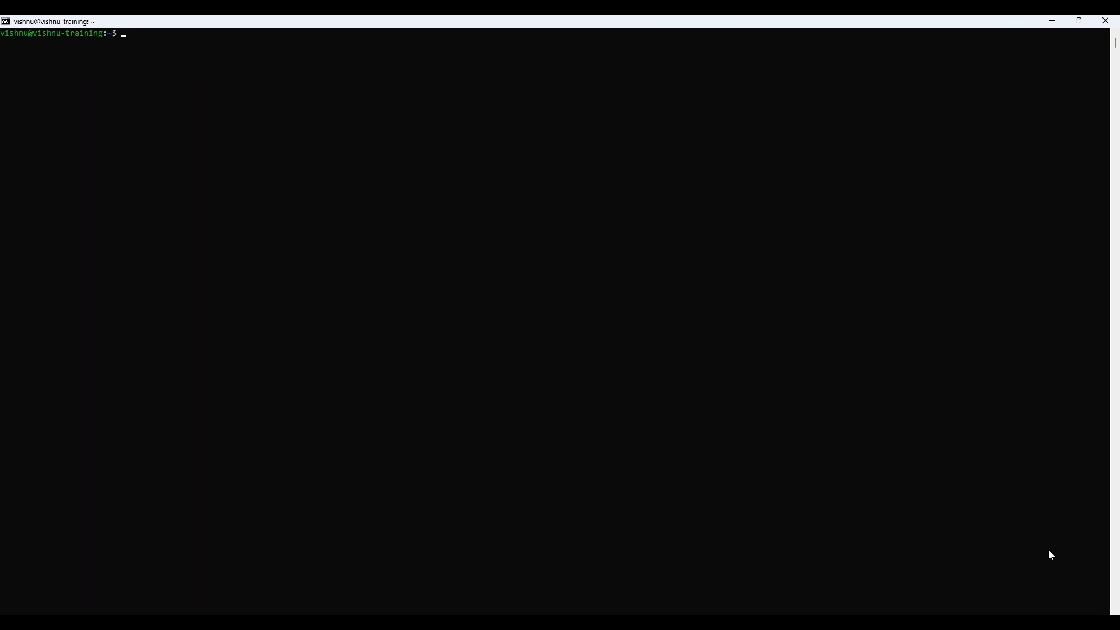
{"action": "type", "text": "sudo apt update"}
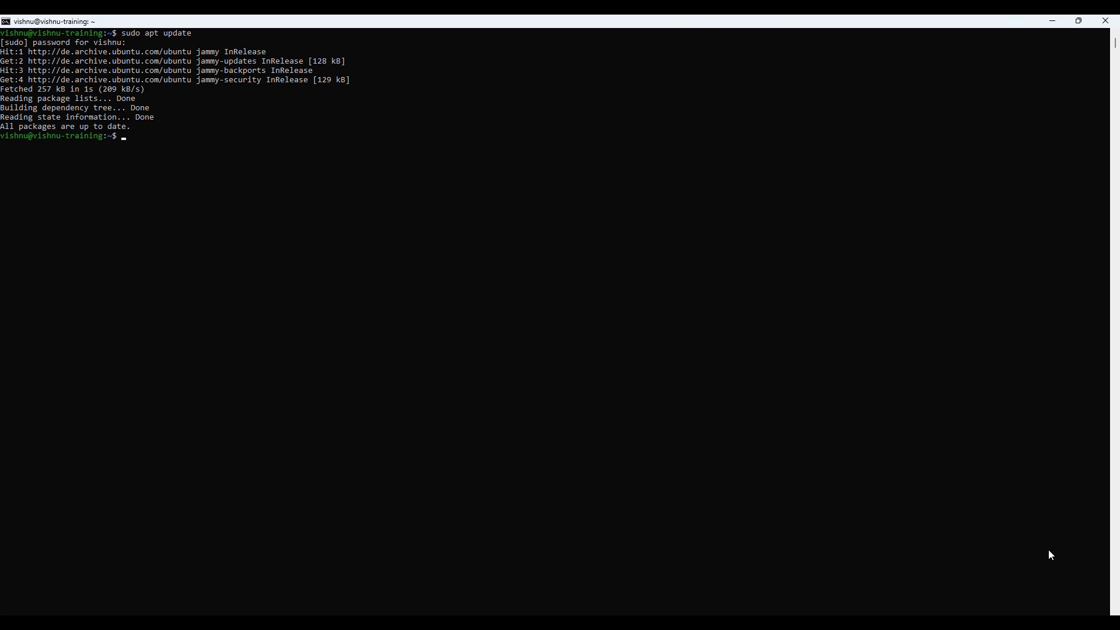
{"action": "type", "text": "s"}
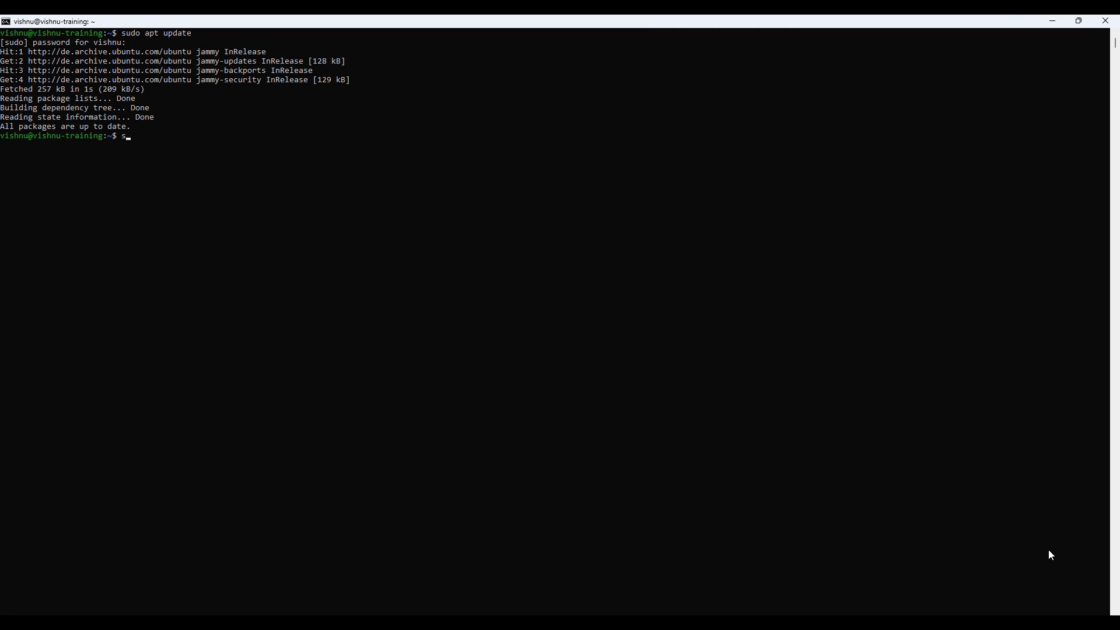
{"action": "type", "text": "udo ap"}
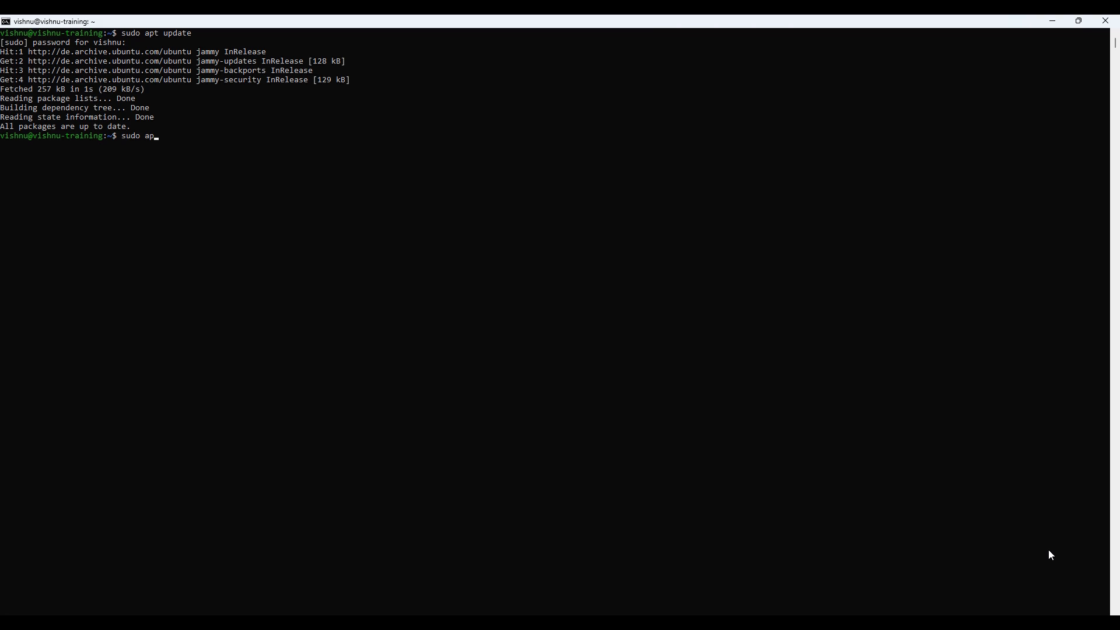
{"action": "type", "text": "t"}
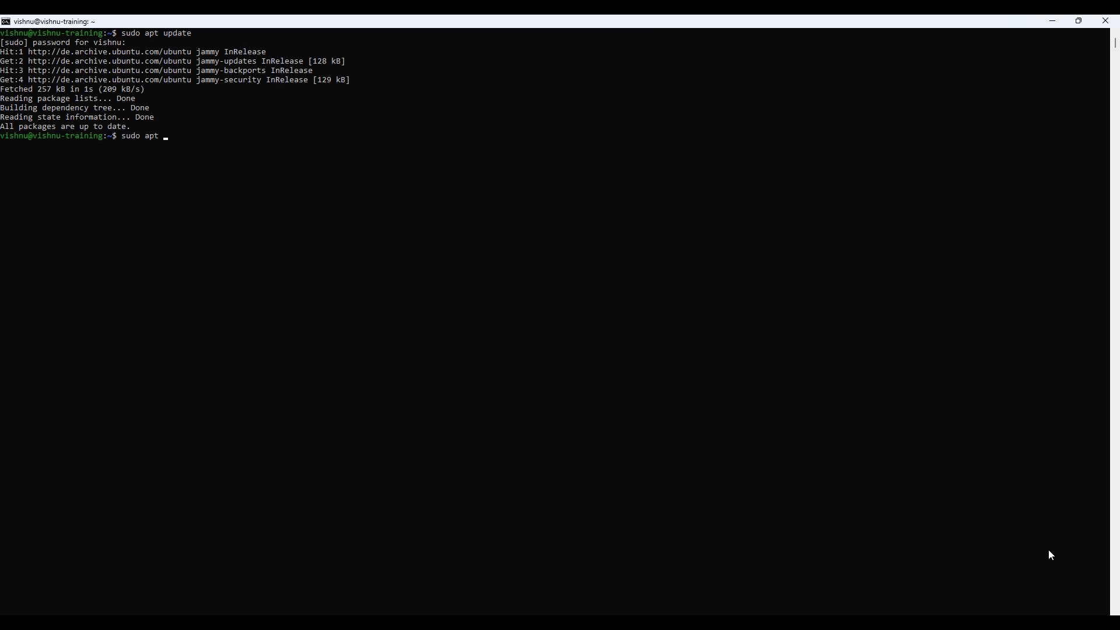
{"action": "type", "text": "up"}
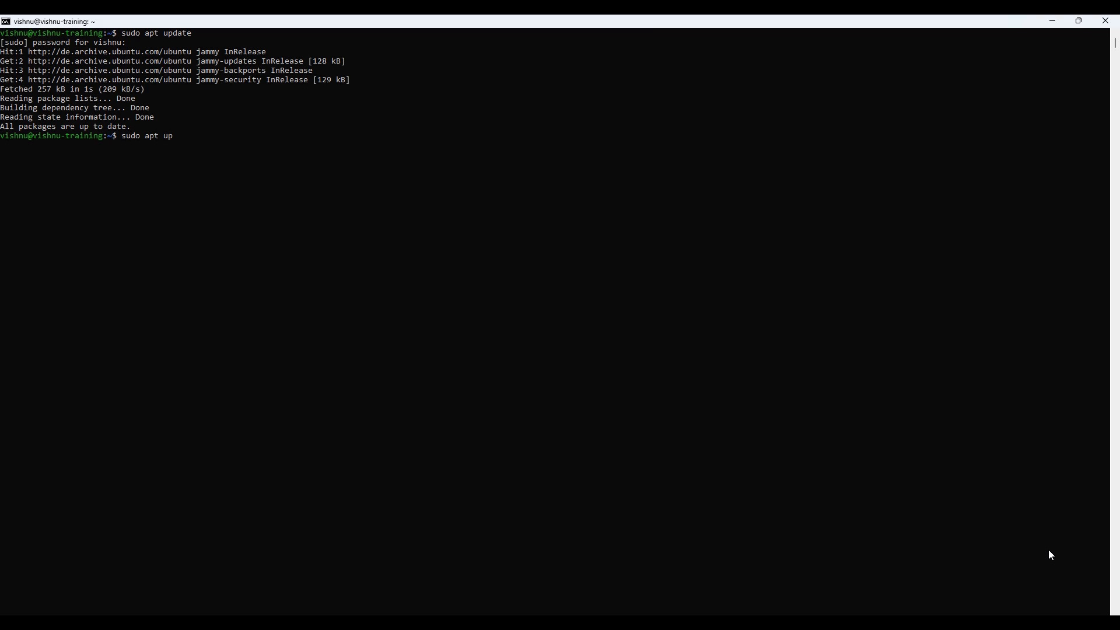
{"action": "type", "text": "grade"}
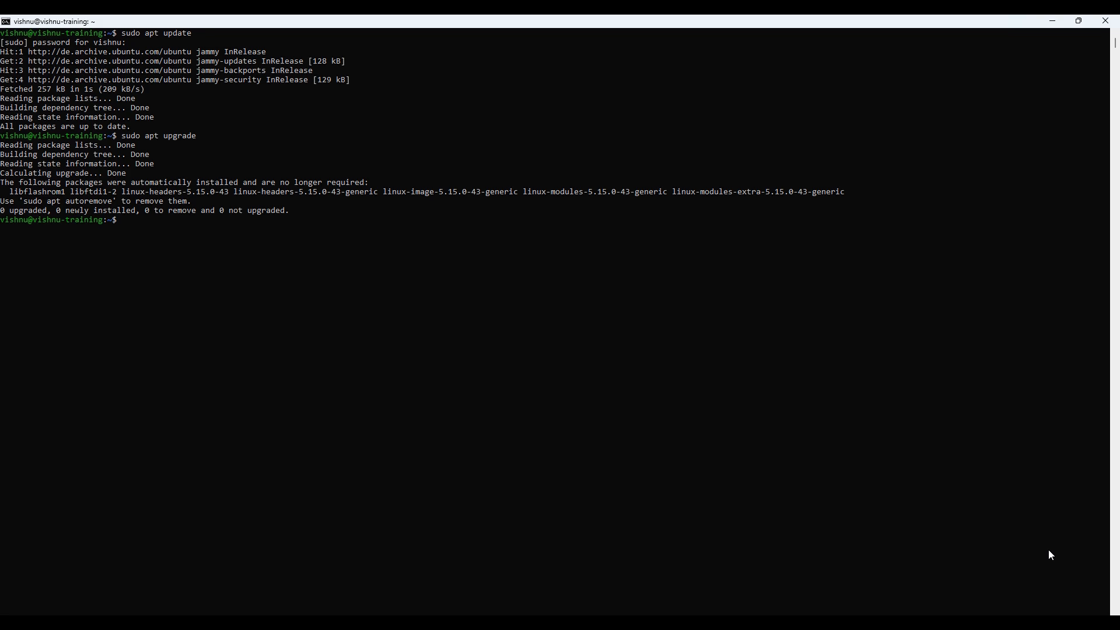
{"action": "mouse_move", "coordinate": [888, 460]}
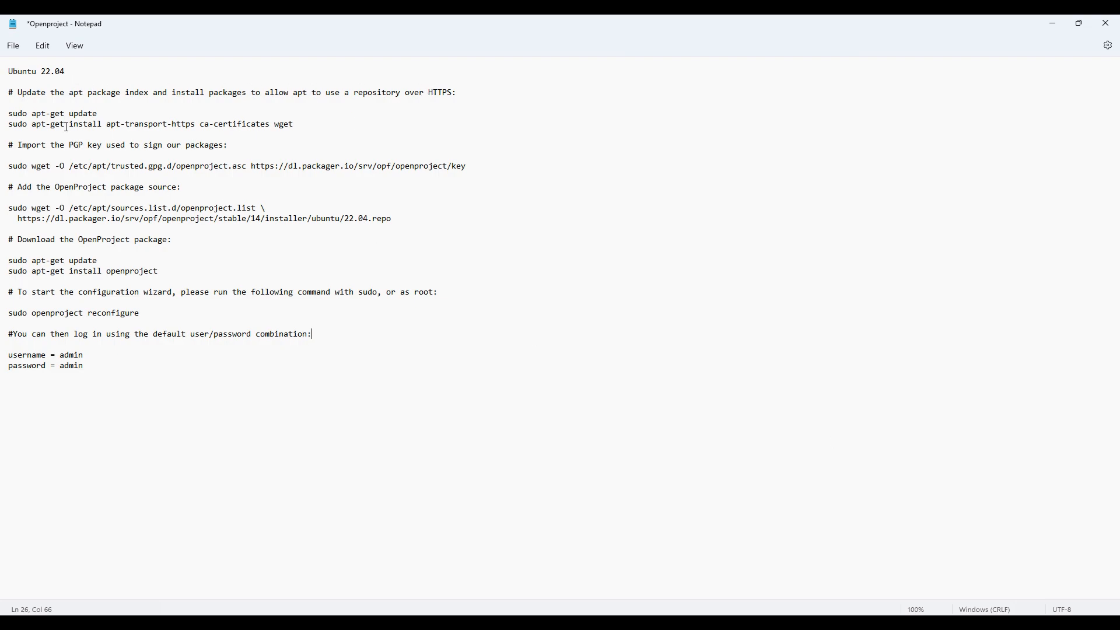
- Run sudo apt-get install apt-transport-https ca-certificates wget from the notes and answer y
{"action": "triple_click", "coordinate": [143, 124]}
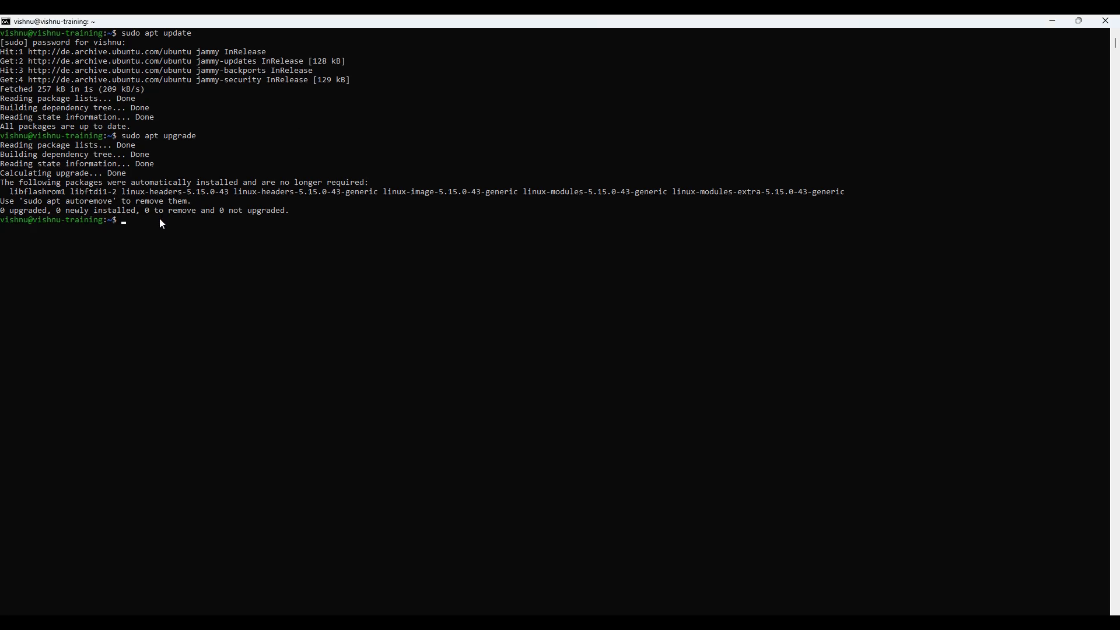
{"action": "type", "text": "sudo apt-get install apt-transport-https ca-certificates wget"}
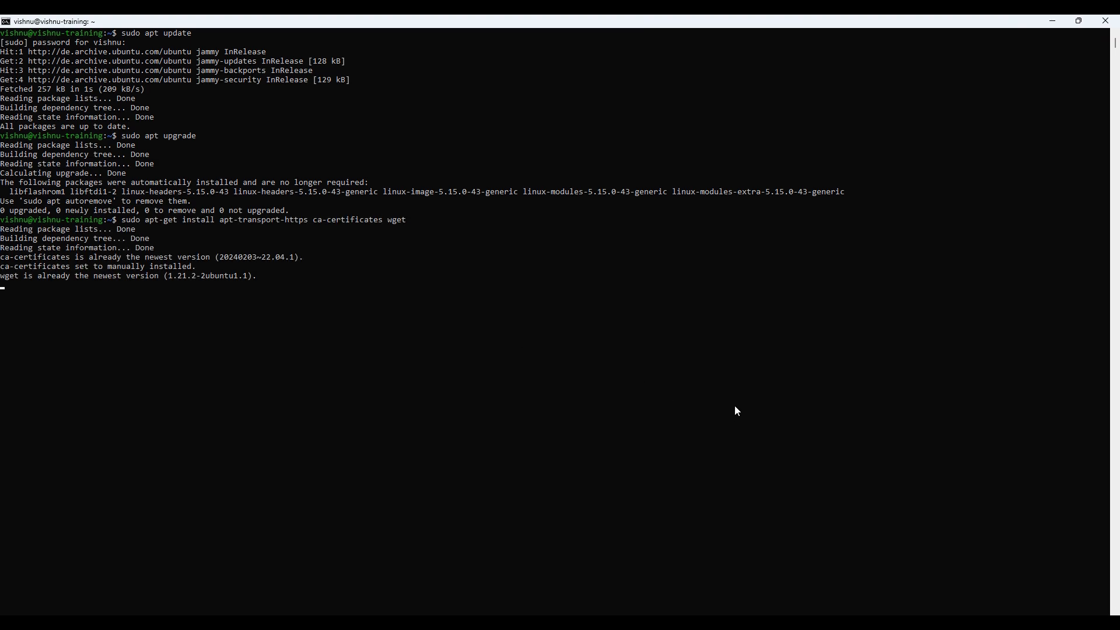
{"action": "key", "text": "Return"}
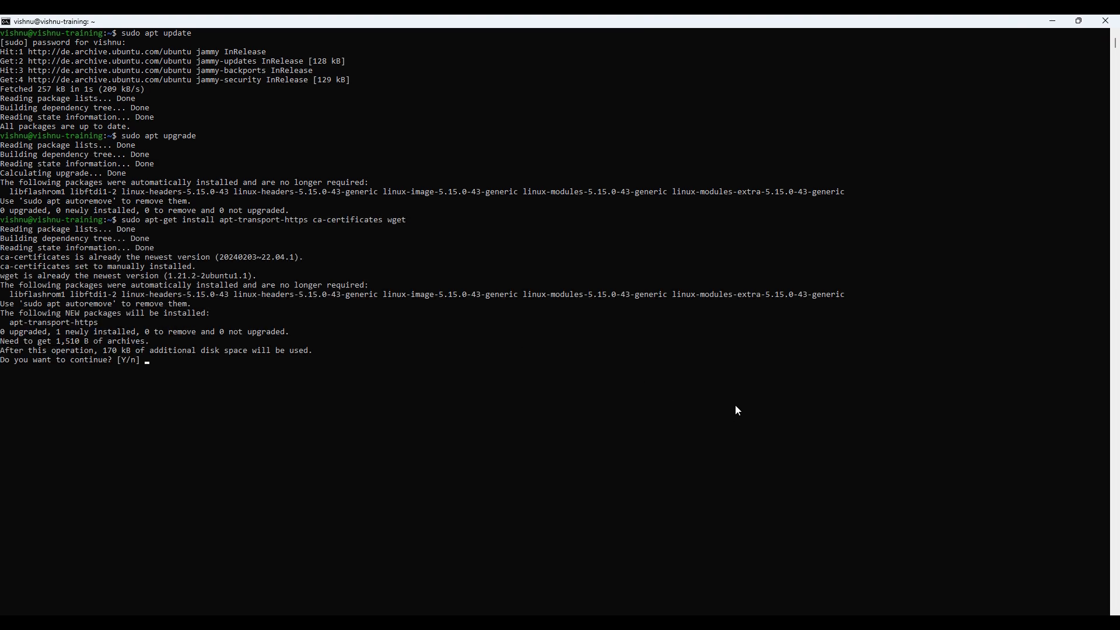
{"action": "type", "text": "y"}
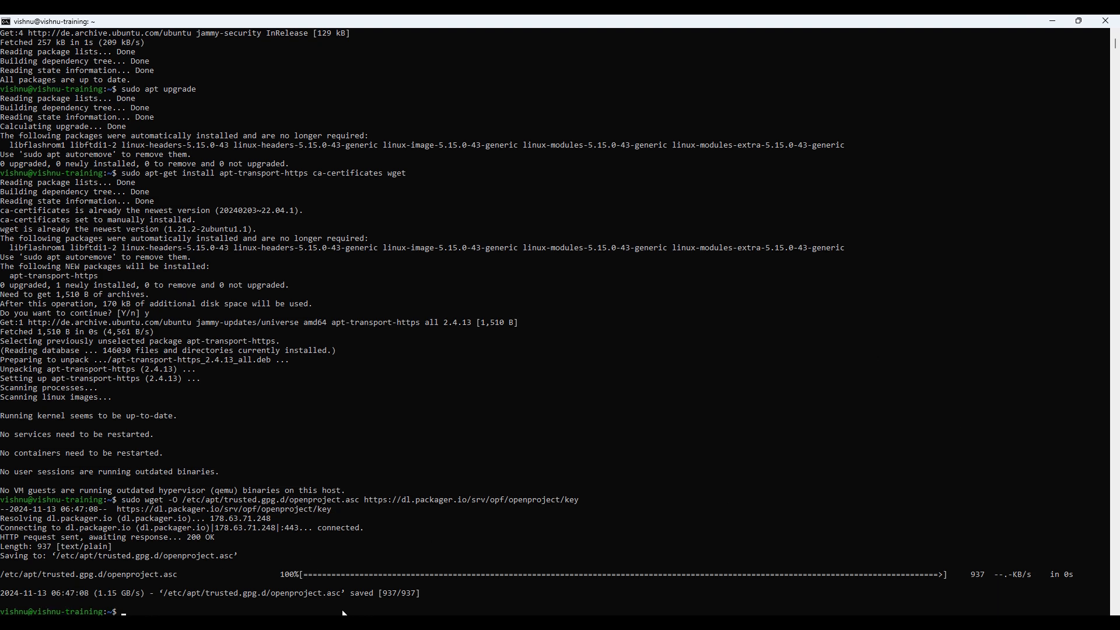
{"action": "mouse_move", "coordinate": [536, 527]}
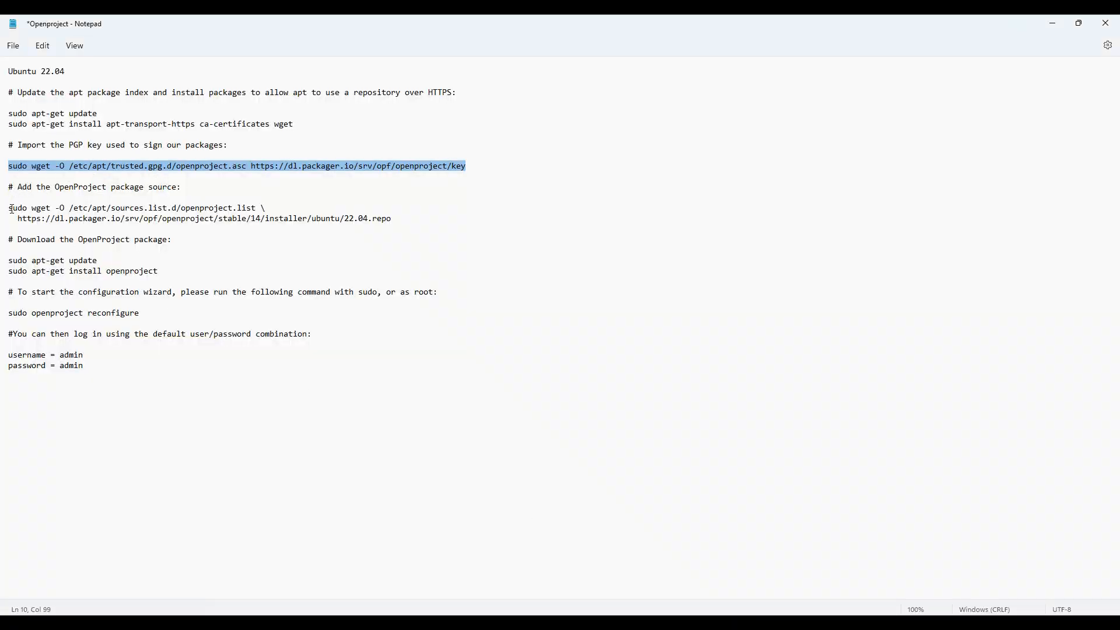
- Add the openproject.list package source with sudo wget, then run sudo apt-get update
{"action": "left_click_drag", "start_coordinate": [9, 208], "coordinate": [394, 219]}
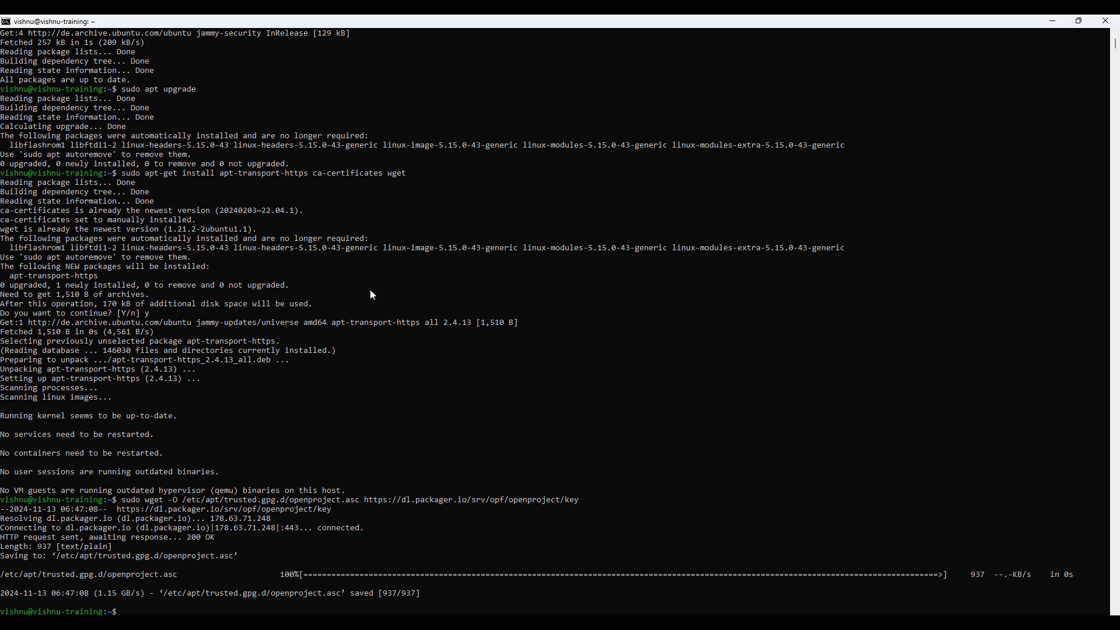
{"action": "type", "text": "sudo wget -O /etc/apt/sources.list.d/openproject.list \\"}
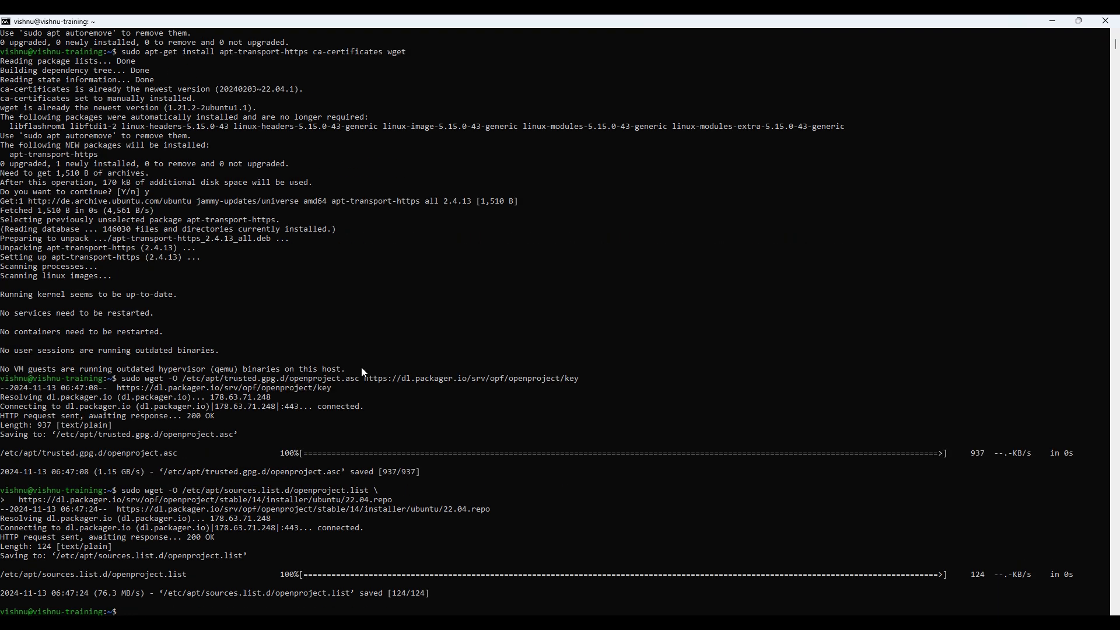
{"action": "mouse_move", "coordinate": [60, 526]}
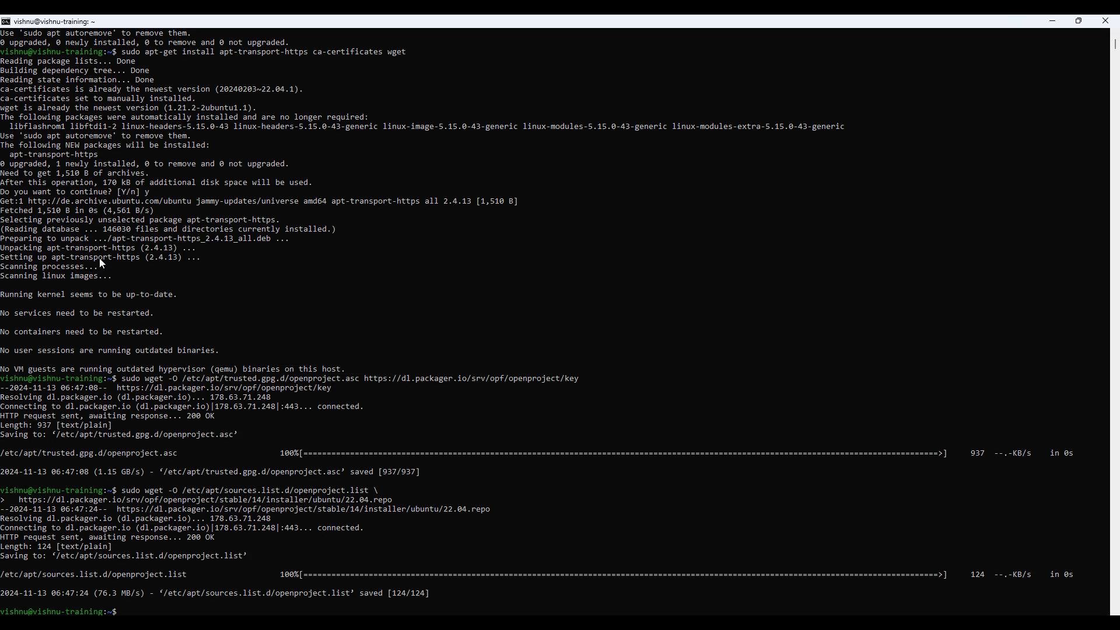
{"action": "type", "text": "sudo apt-get update"}
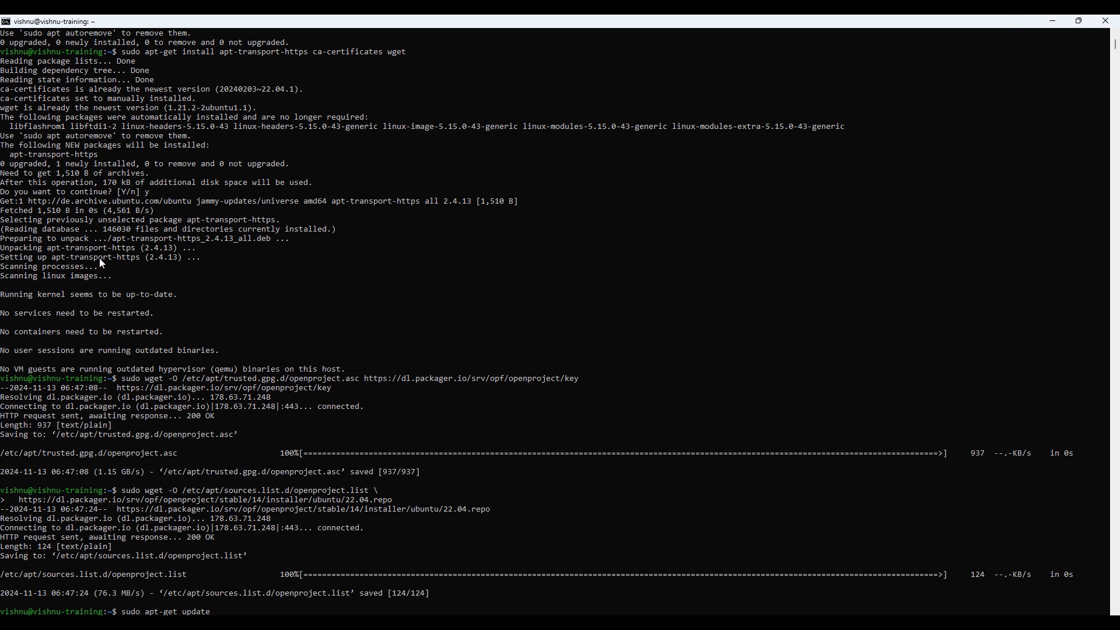
{"action": "key", "text": "Return"}
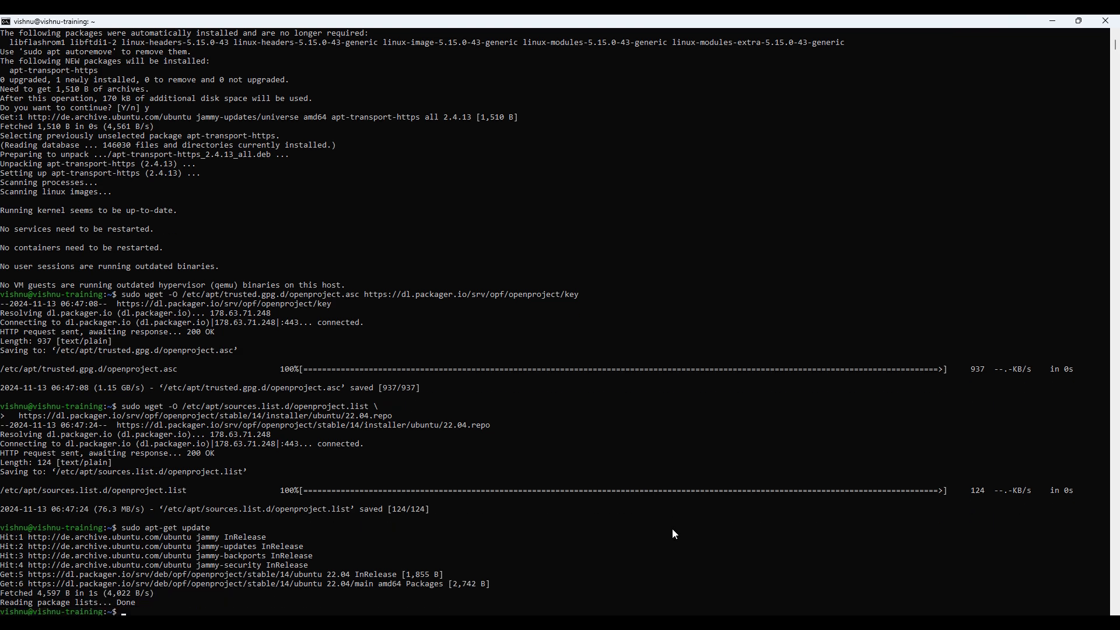
{"action": "mouse_move", "coordinate": [449, 564]}
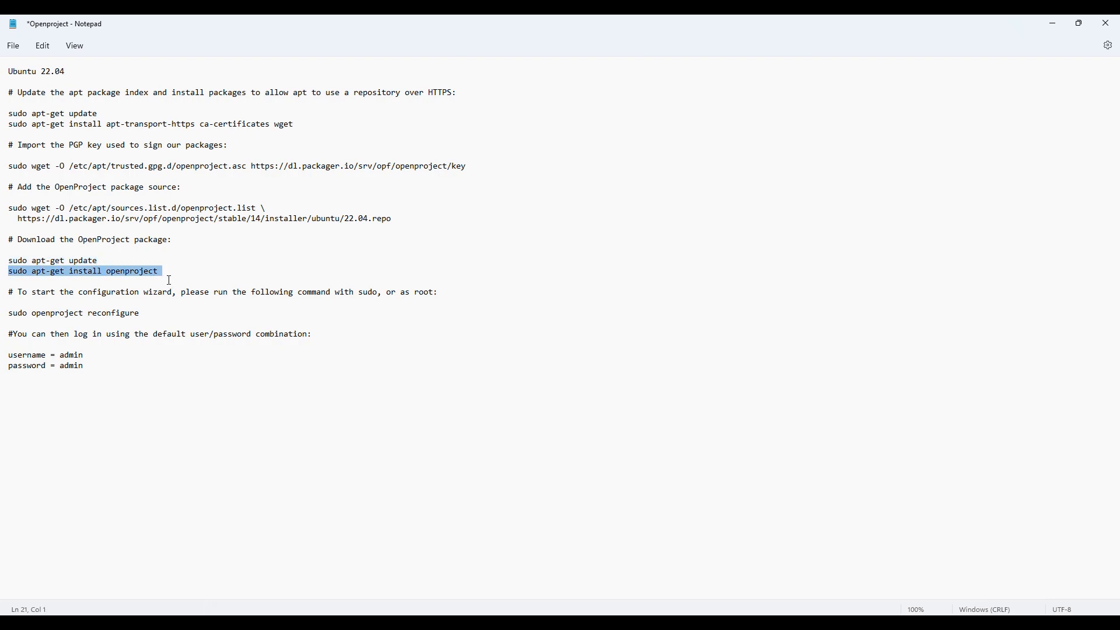
- Run sudo apt-get install openproject in the terminal and answer y to download the packages
{"action": "left_click", "coordinate": [158, 271]}
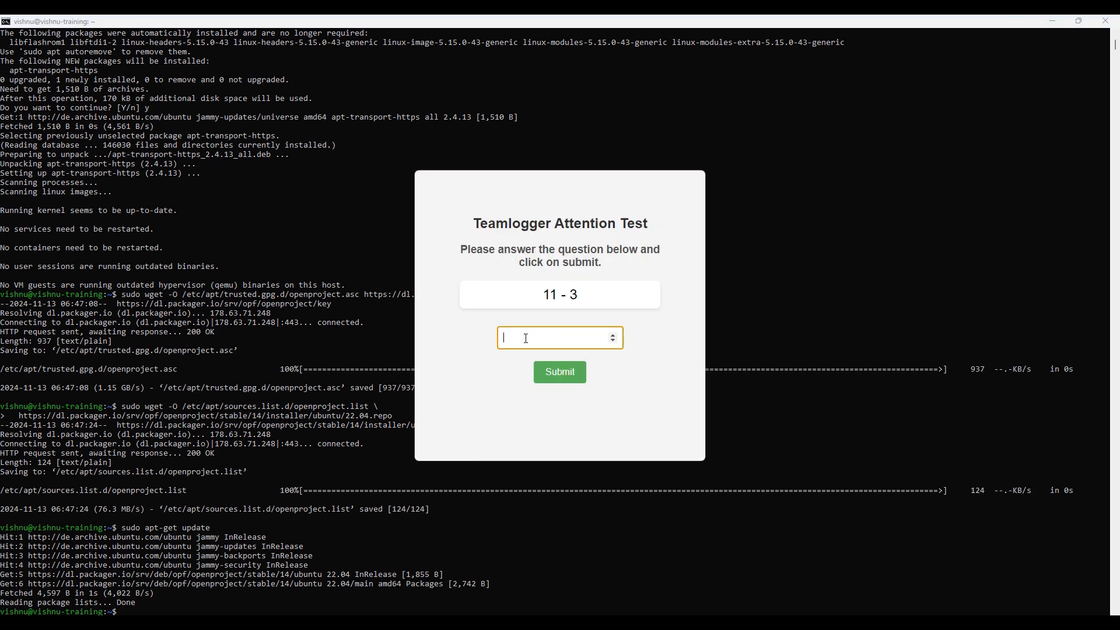
{"action": "left_click", "coordinate": [559, 372]}
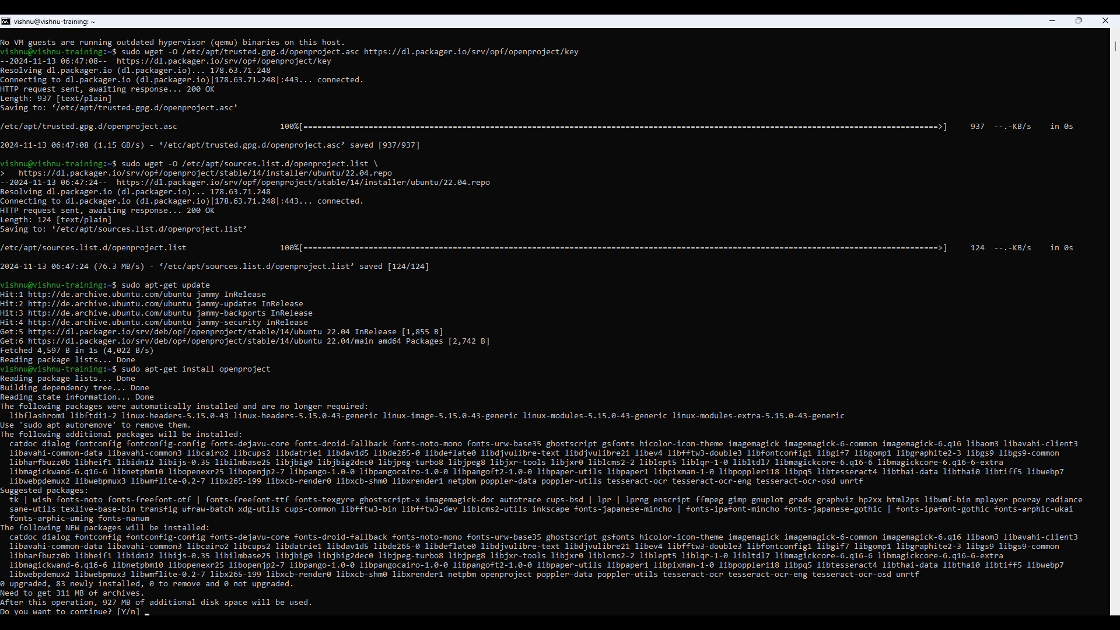
{"action": "type", "text": "y"}
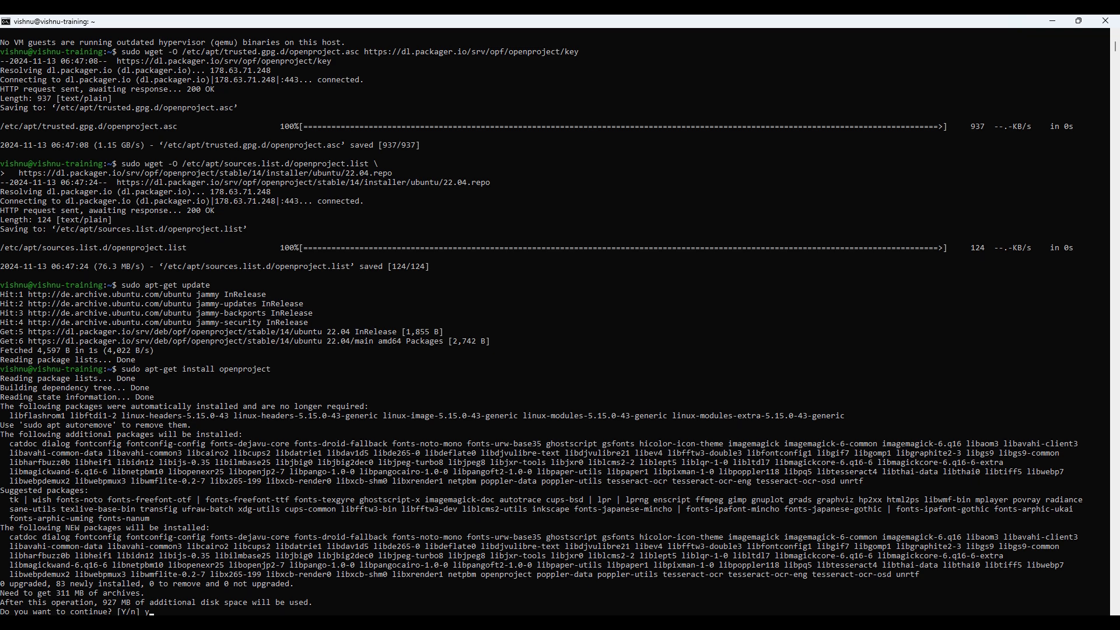
{"action": "key", "text": "Return"}
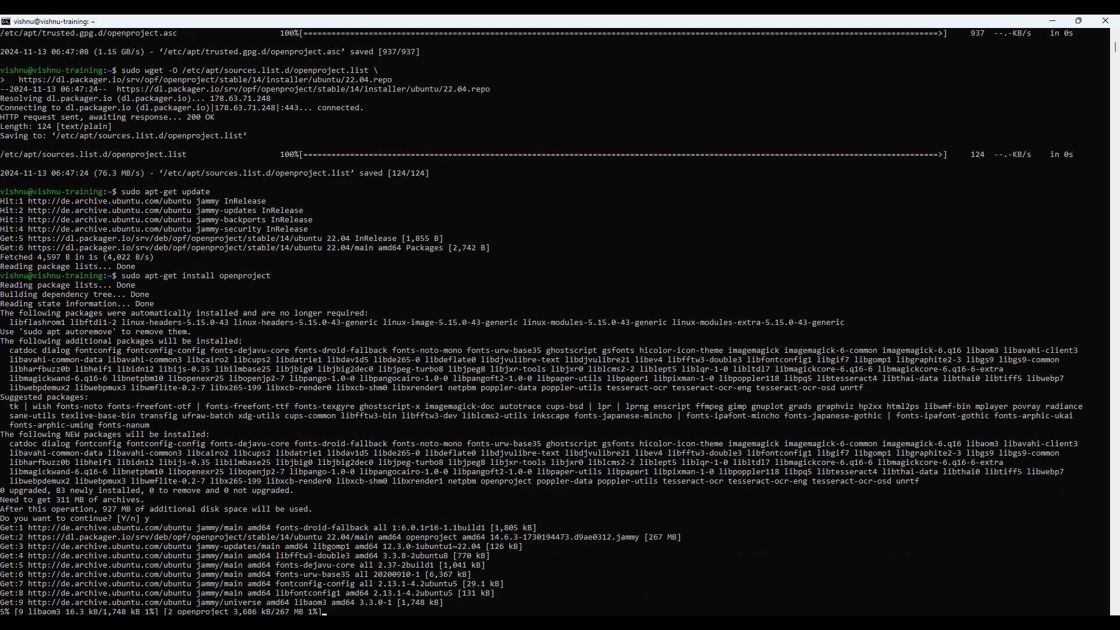
{"action": "scroll", "scroll_direction": "down", "scroll_amount": 3}
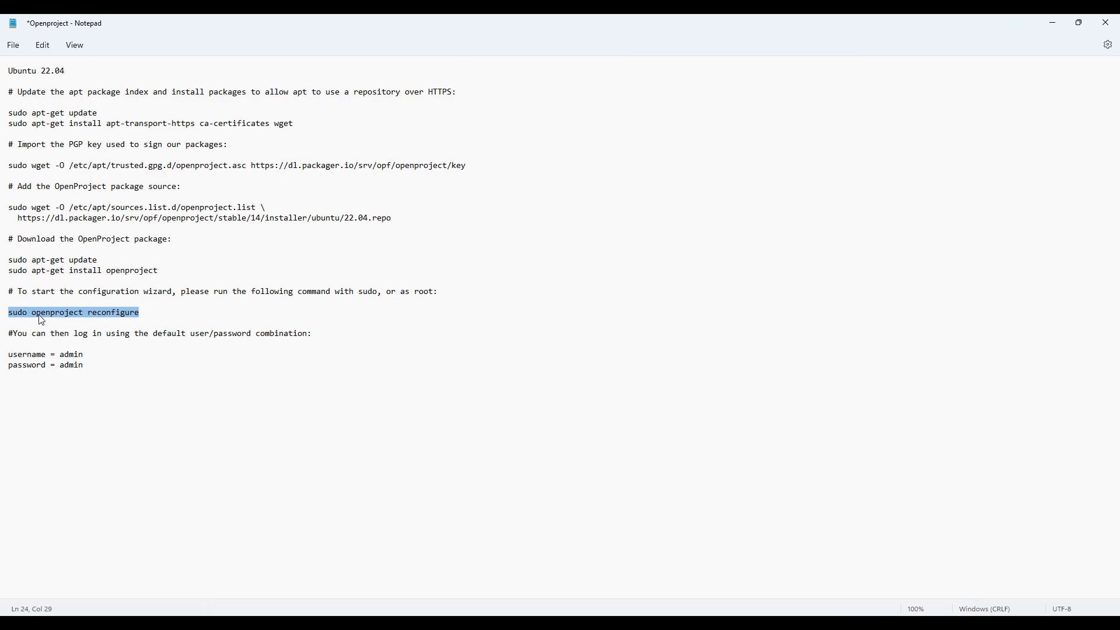
- Run sudo openproject reconfigure copied from the notes to start the configuration wizard
{"action": "double_click", "coordinate": [17, 312]}
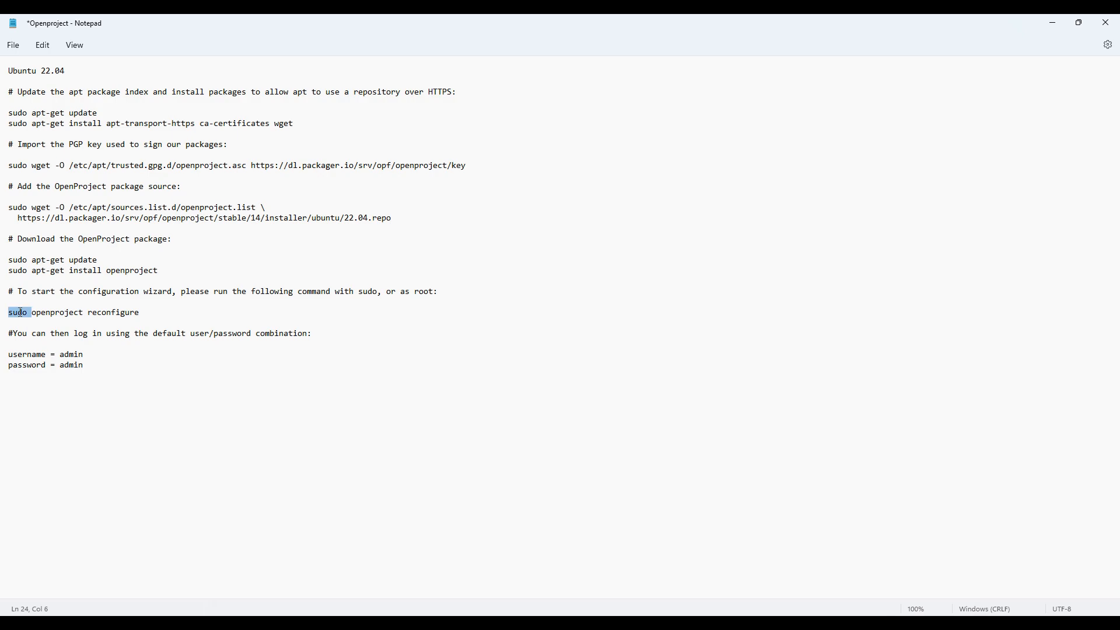
{"action": "left_click_drag", "start_coordinate": [7, 312], "coordinate": [140, 312]}
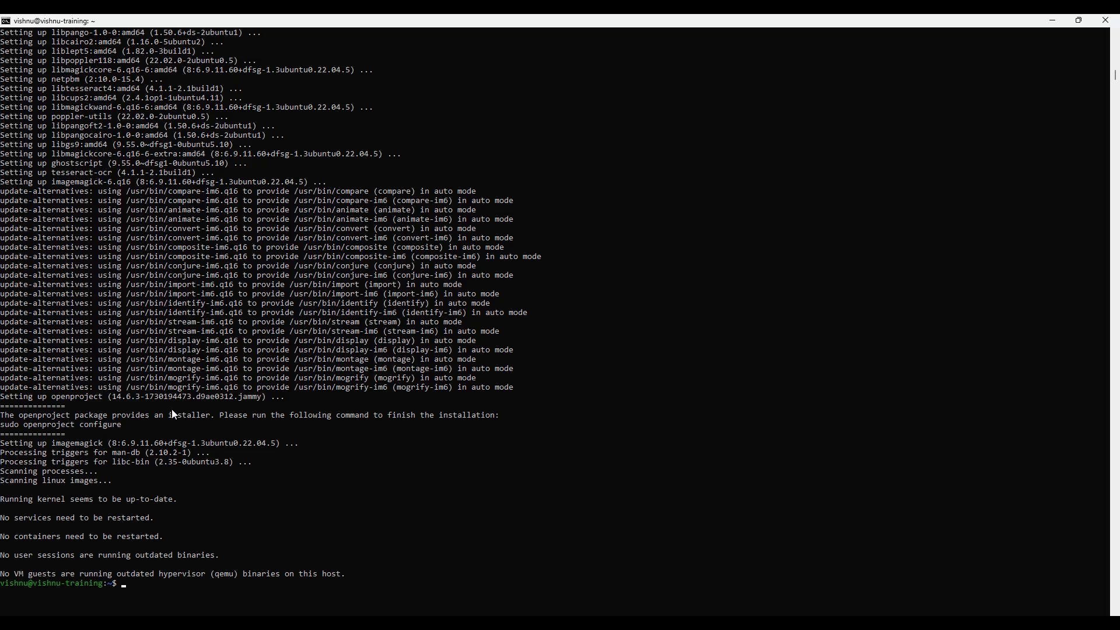
{"action": "mouse_move", "coordinate": [483, 570]}
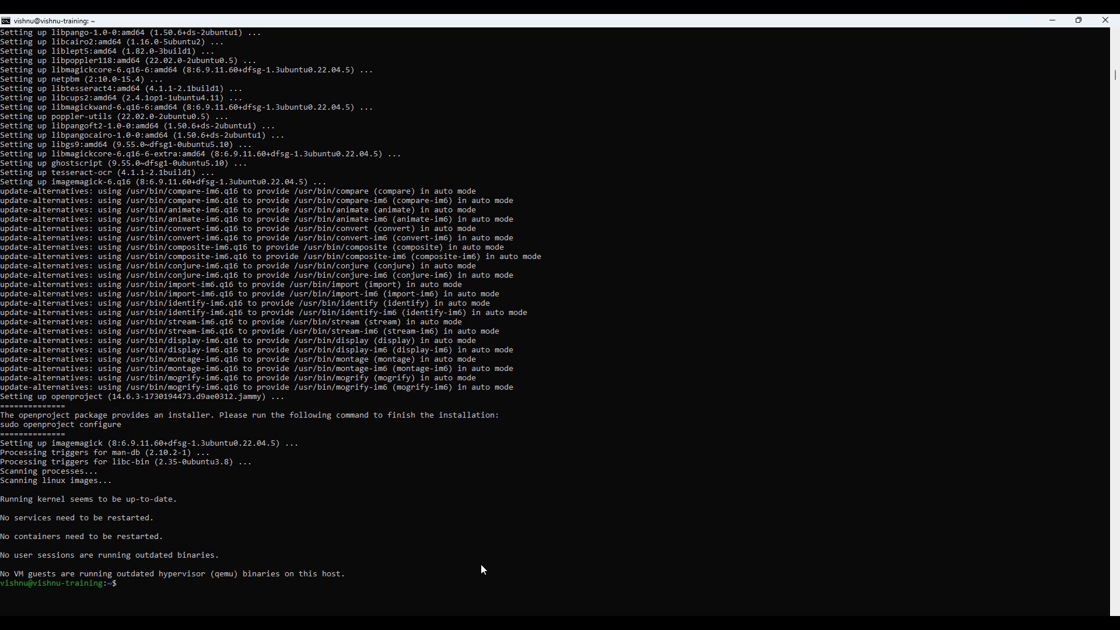
{"action": "type", "text": "sudo openproject reconfigure"}
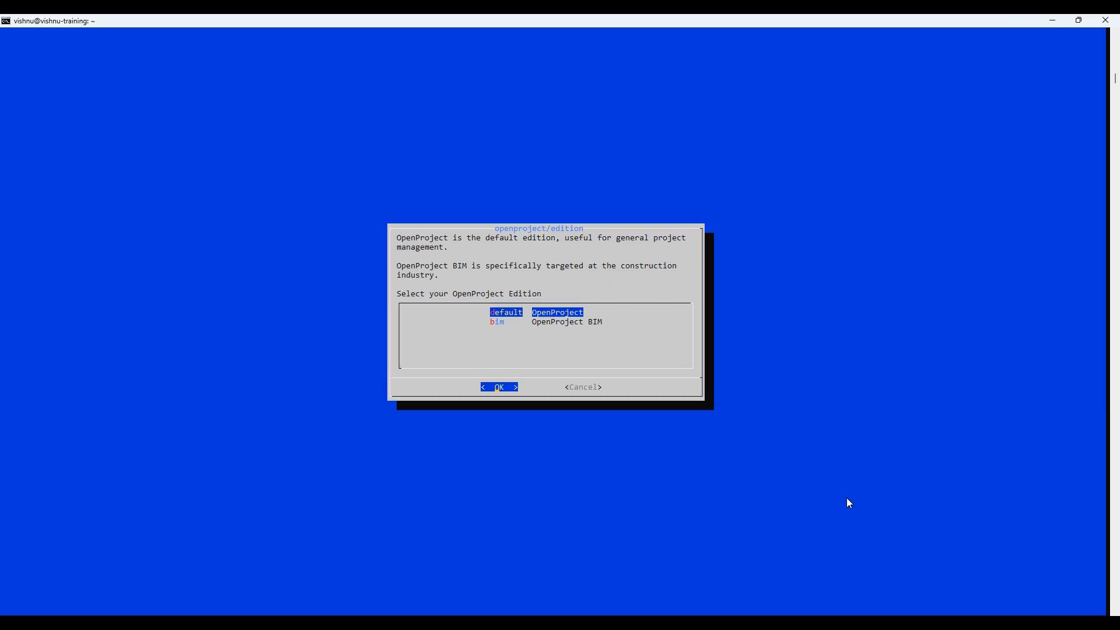
{"action": "mouse_move", "coordinate": [820, 423]}
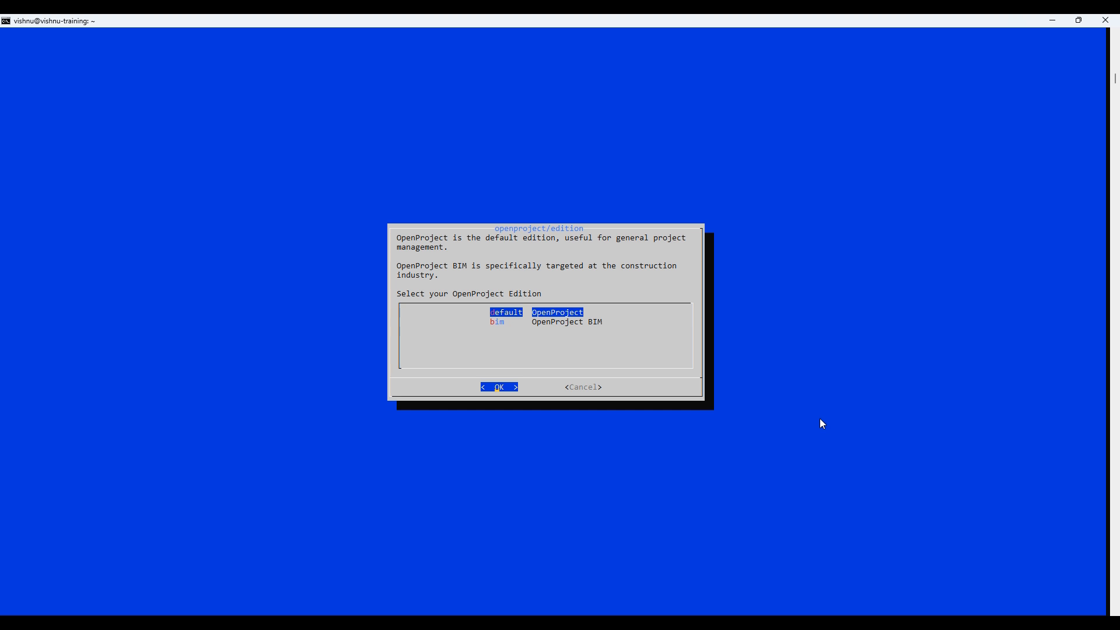
{"action": "mouse_move", "coordinate": [495, 391]}
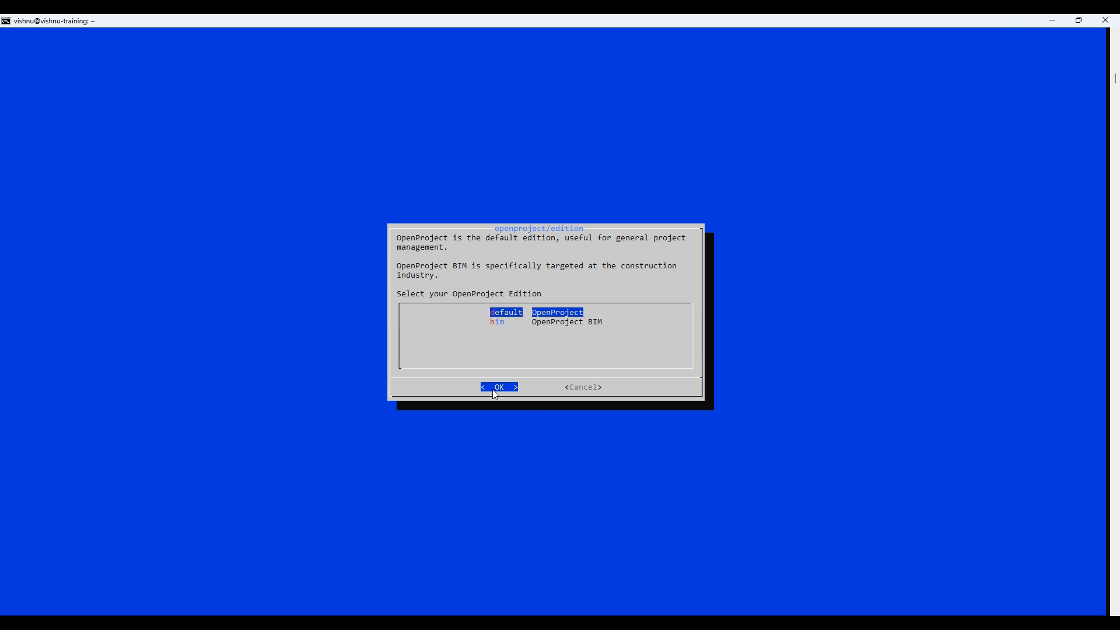
- Keep the default edition, install a new local PostgreSQL database and the apache2 web server
{"action": "left_click", "coordinate": [499, 386]}
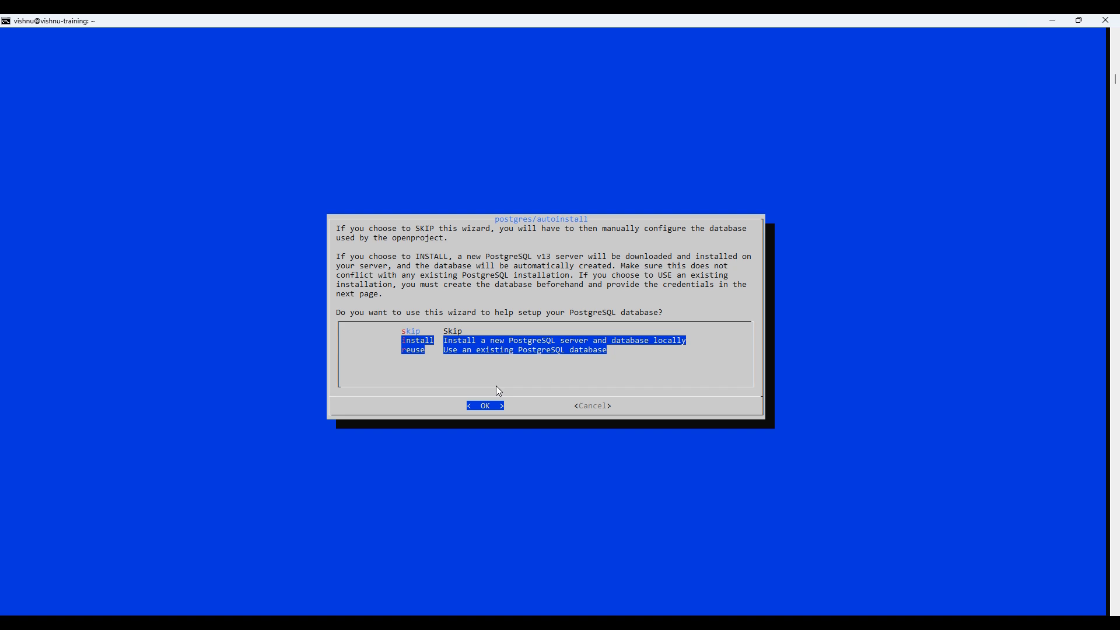
{"action": "left_click", "coordinate": [485, 406]}
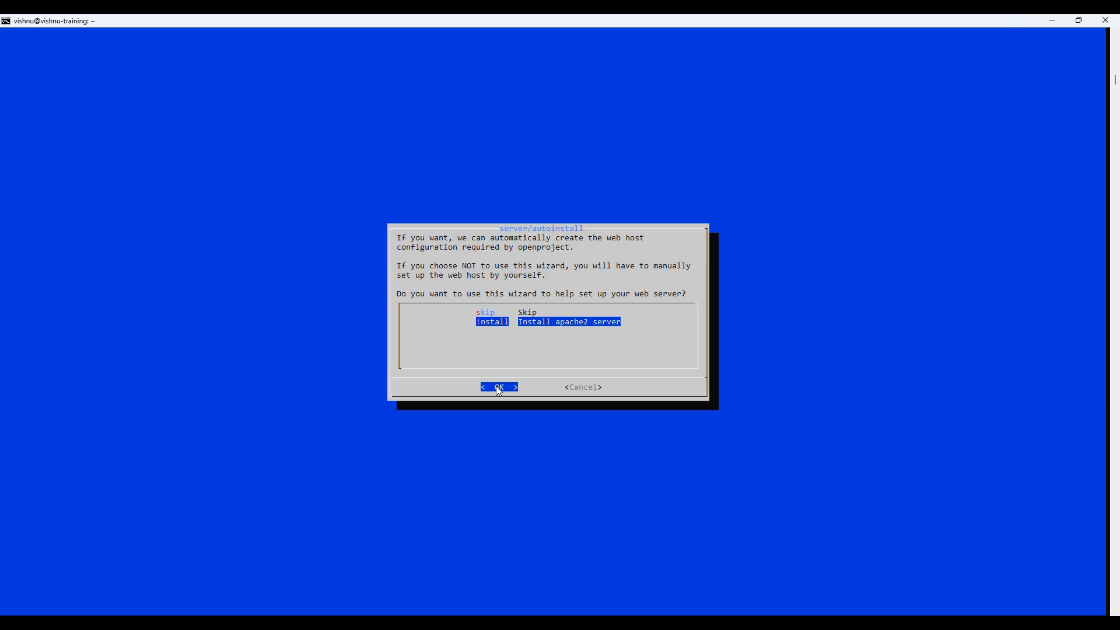
{"action": "left_click", "coordinate": [498, 386]}
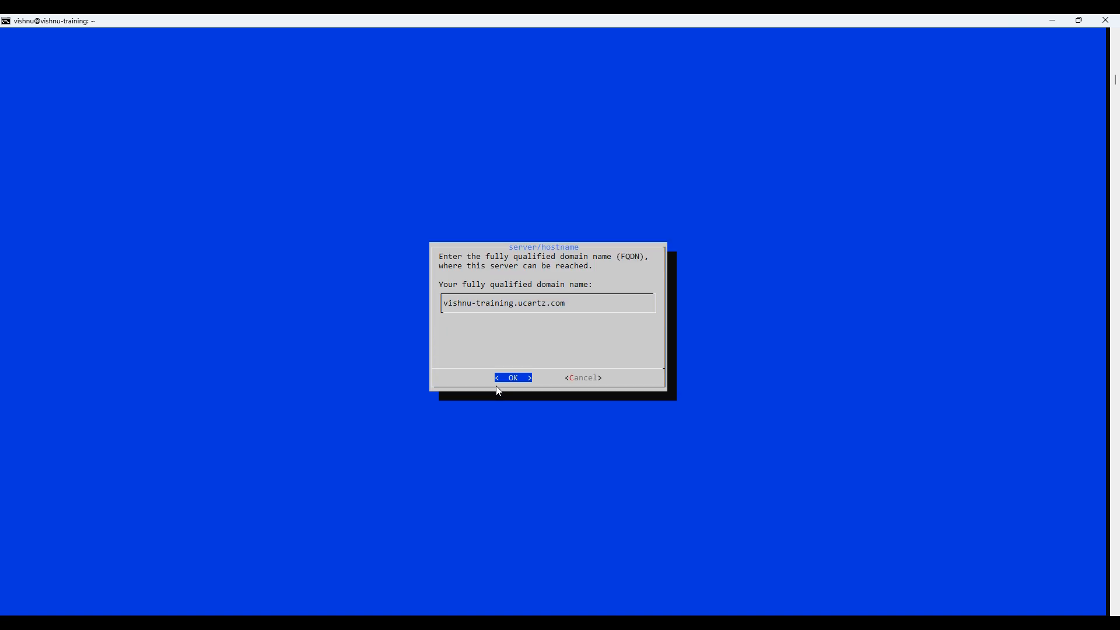
- Set the server address 5.83.144.9 as the domain name and leave the path prefix empty
{"action": "key", "text": "BackSpace"}
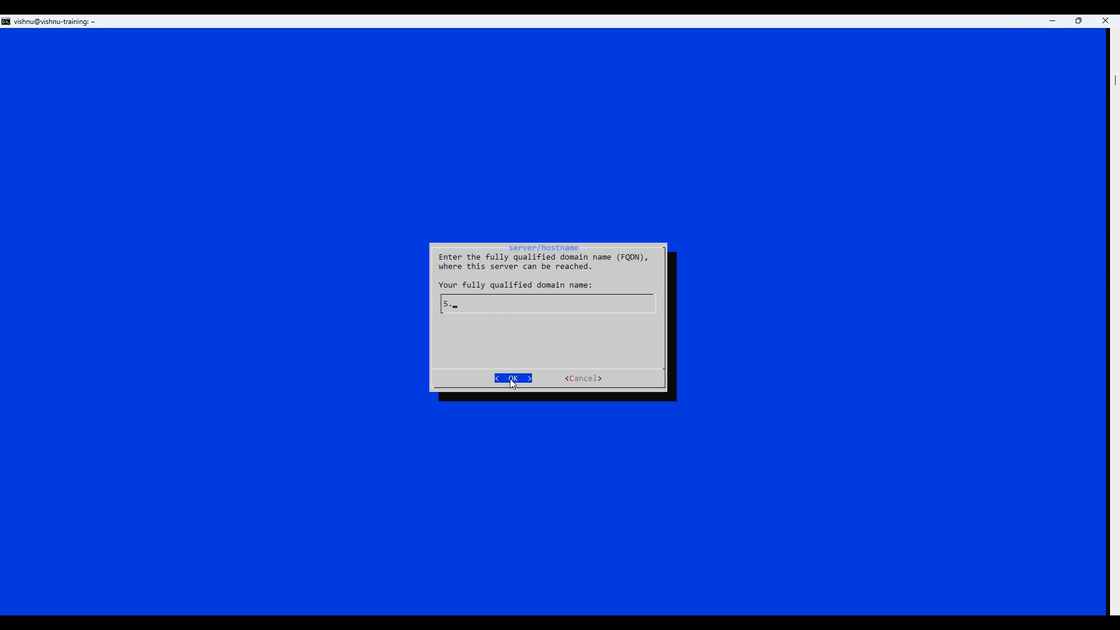
{"action": "type", "text": "83.144."}
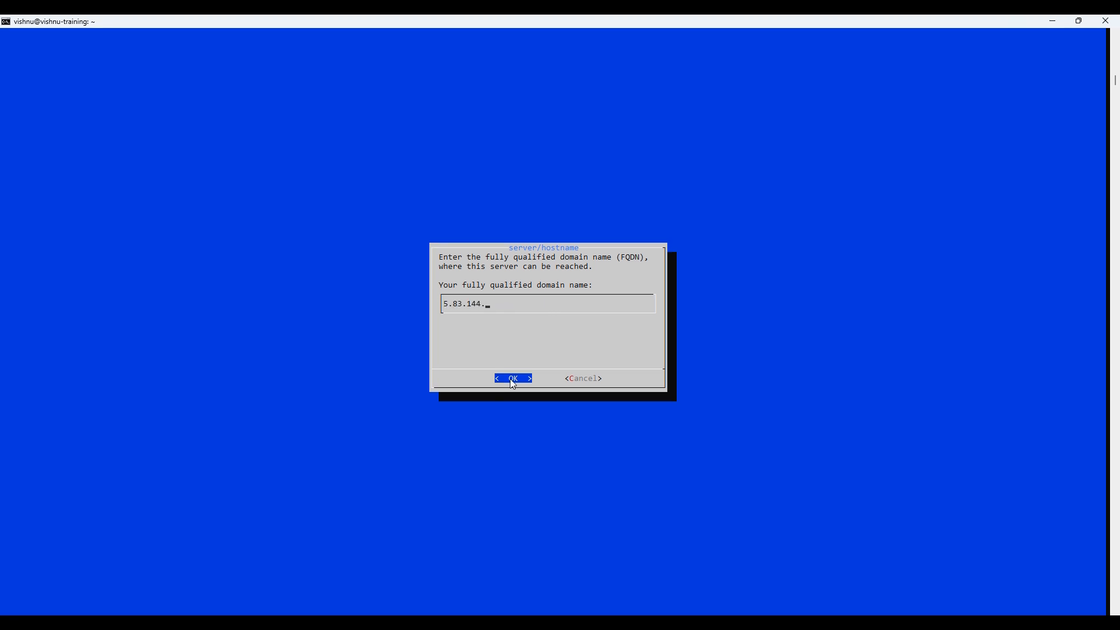
{"action": "left_click", "coordinate": [513, 378]}
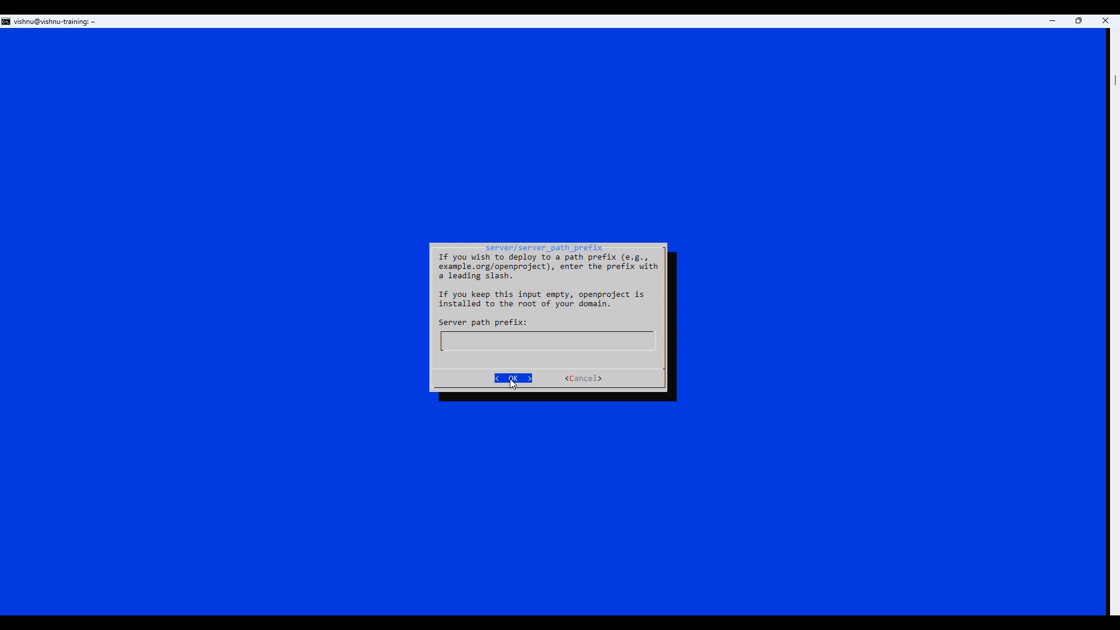
{"action": "left_click", "coordinate": [513, 378]}
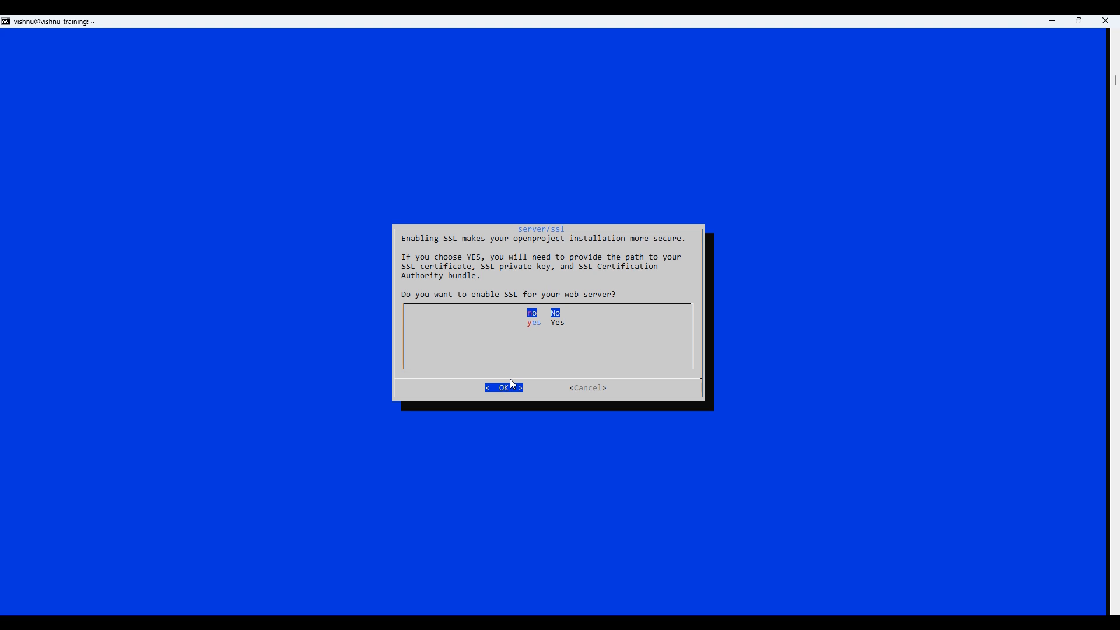
- Decline SSL, accept the generated API key, skip Subversion and install a new memcached server
{"action": "left_click", "coordinate": [503, 388]}
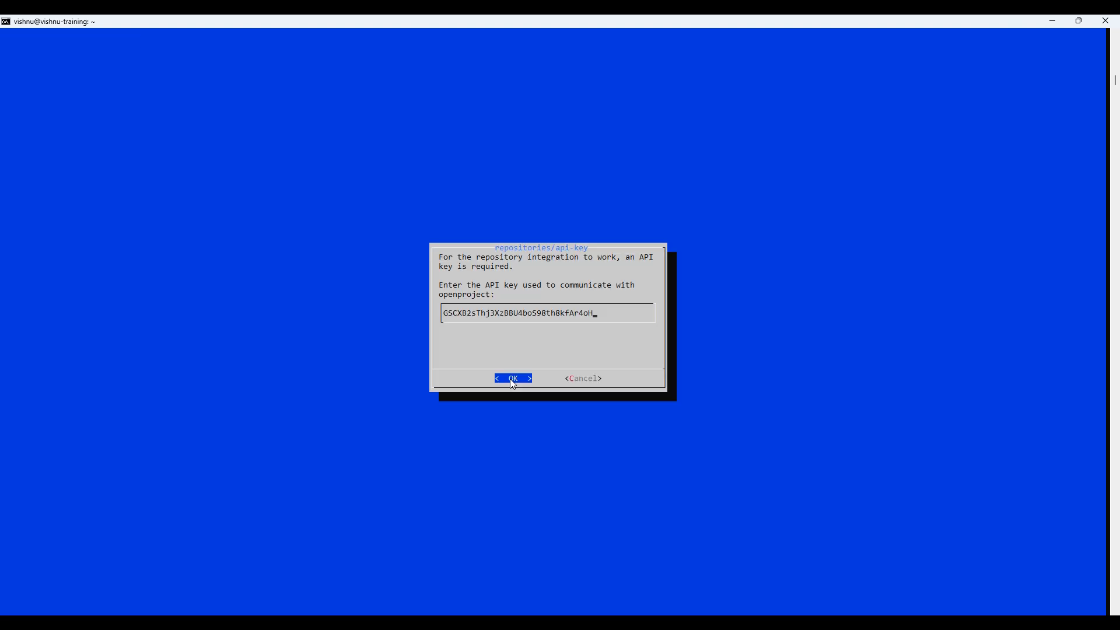
{"action": "left_click", "coordinate": [512, 378]}
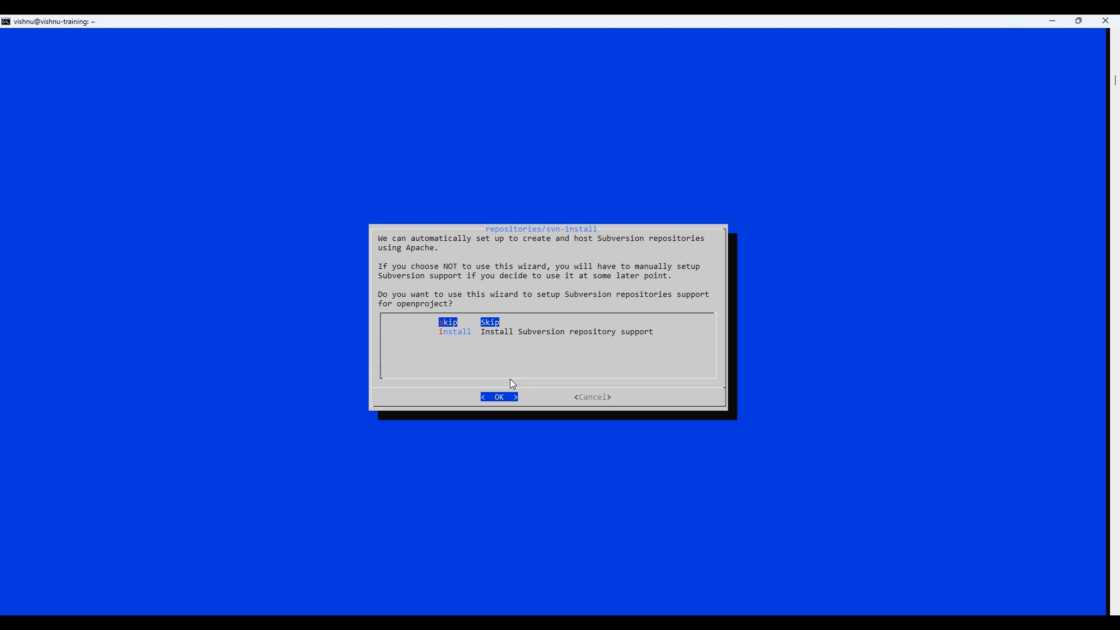
{"action": "left_click", "coordinate": [499, 397]}
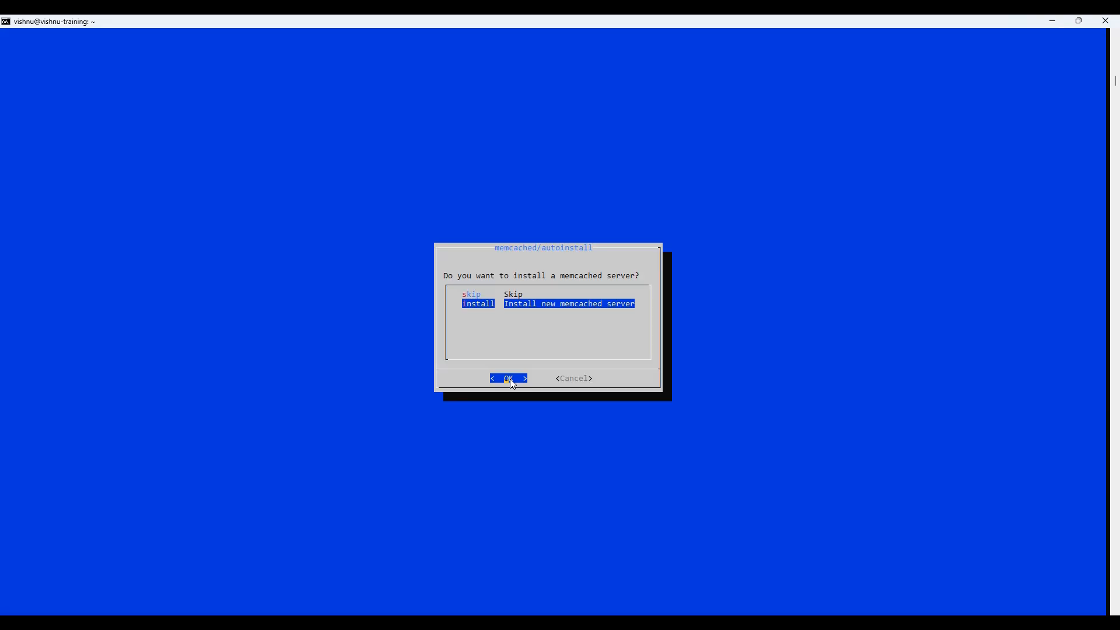
{"action": "left_click", "coordinate": [508, 378]}
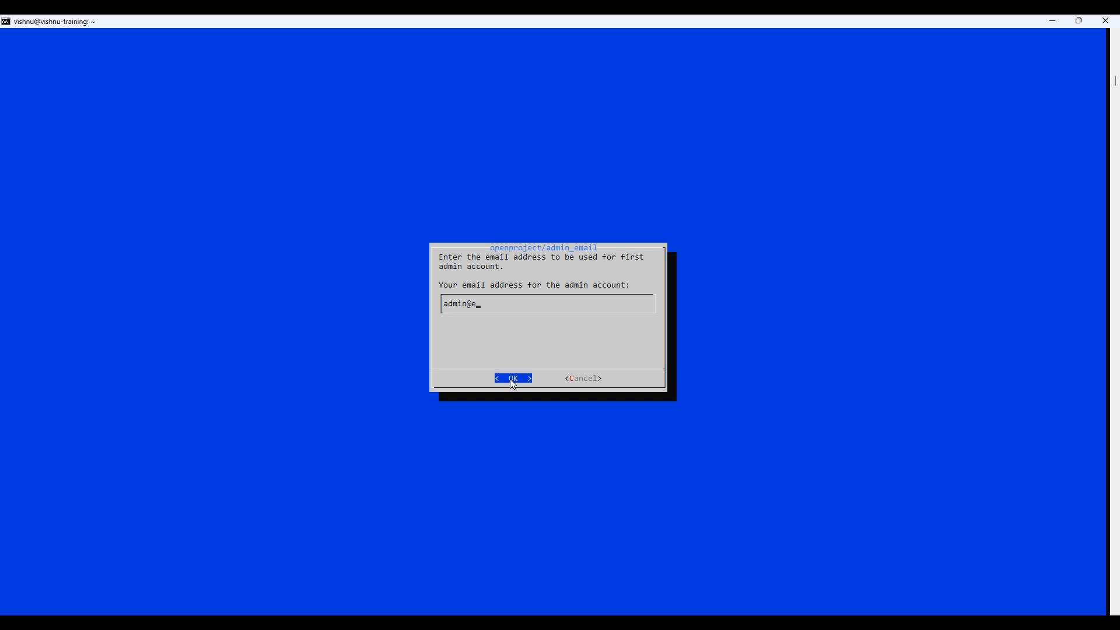
{"action": "key", "text": "ctrl+u"}
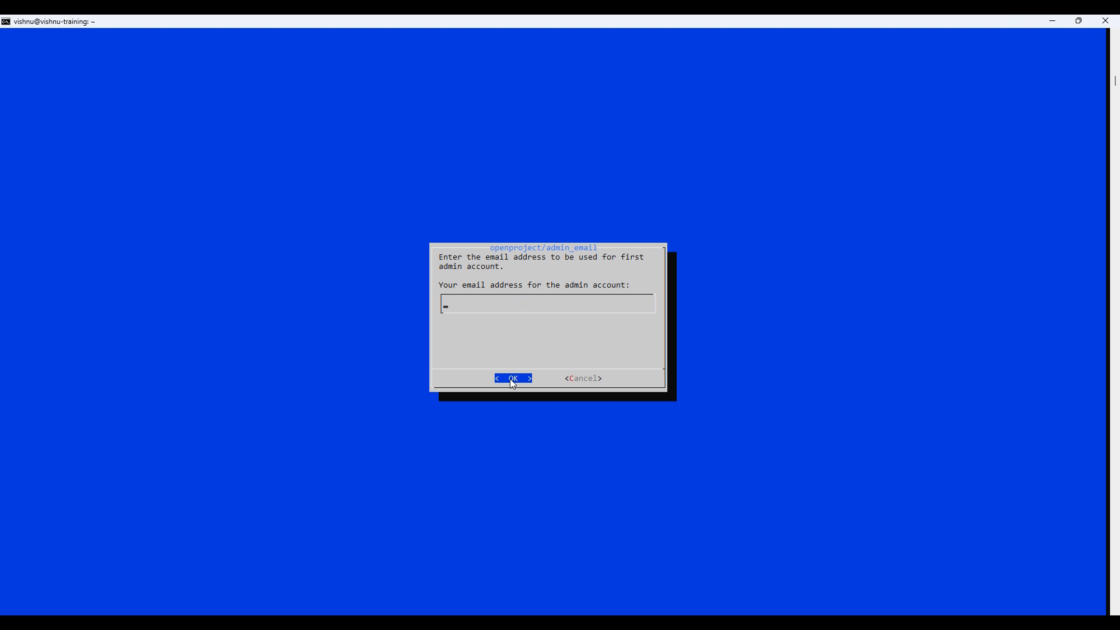
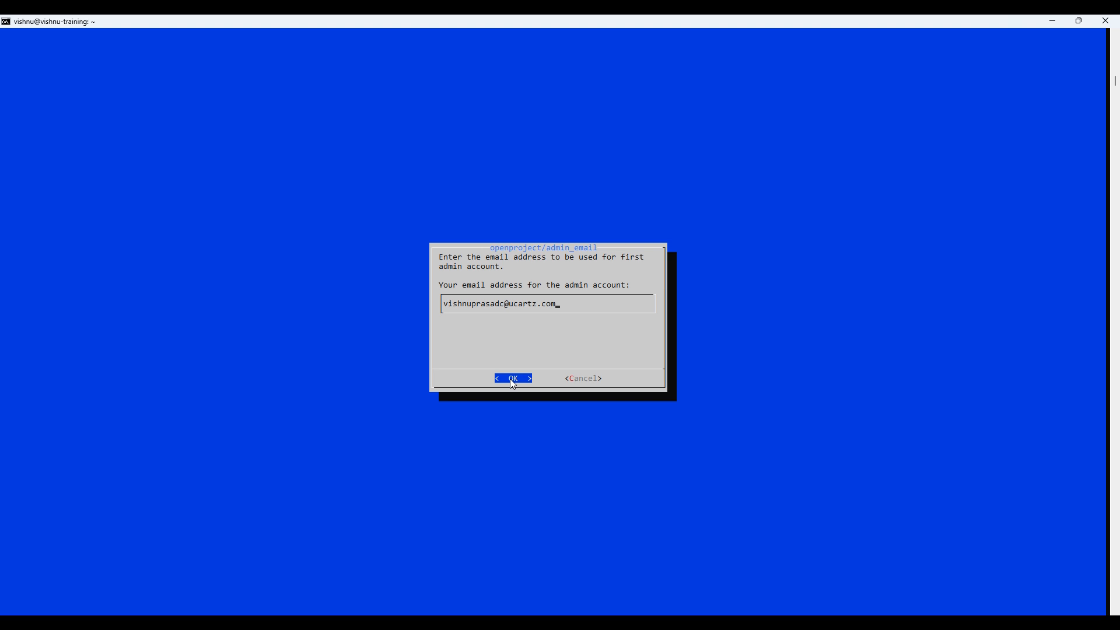
{"action": "left_click", "coordinate": [513, 379]}
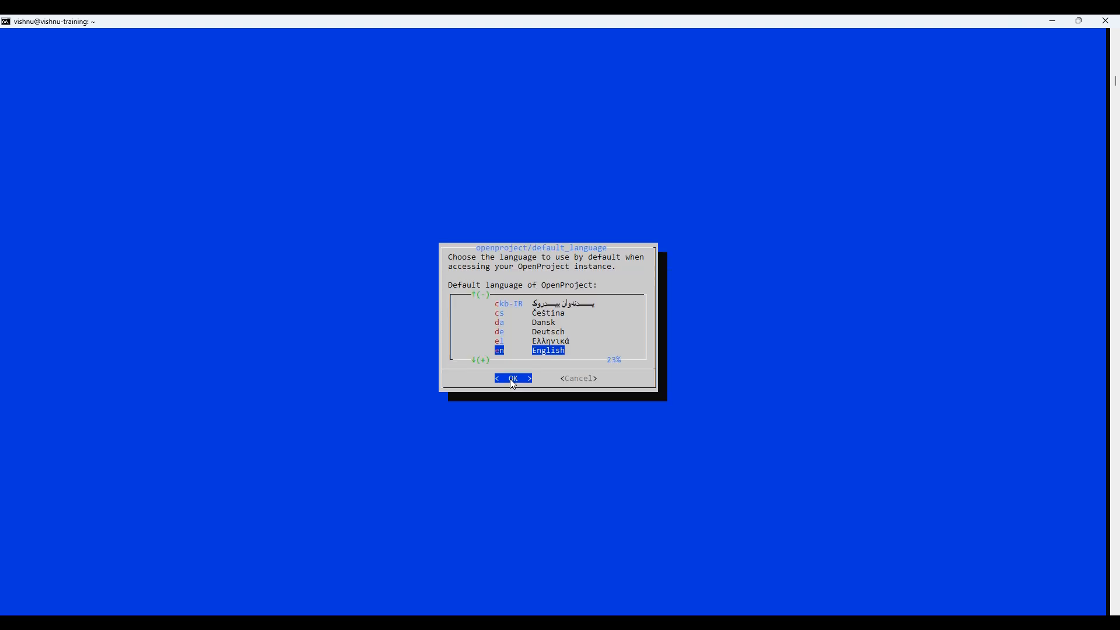
- Accept en English as the default language and watch PostgreSQL installation begin
{"action": "left_click", "coordinate": [513, 378]}
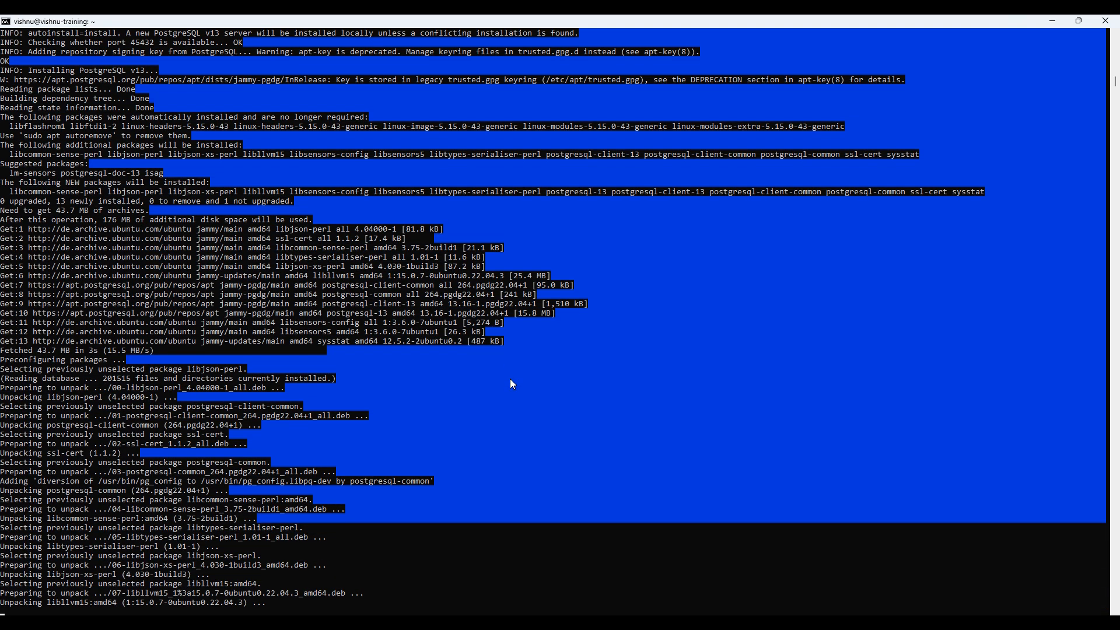
{"action": "scroll", "scroll_direction": "down", "scroll_amount": 3}
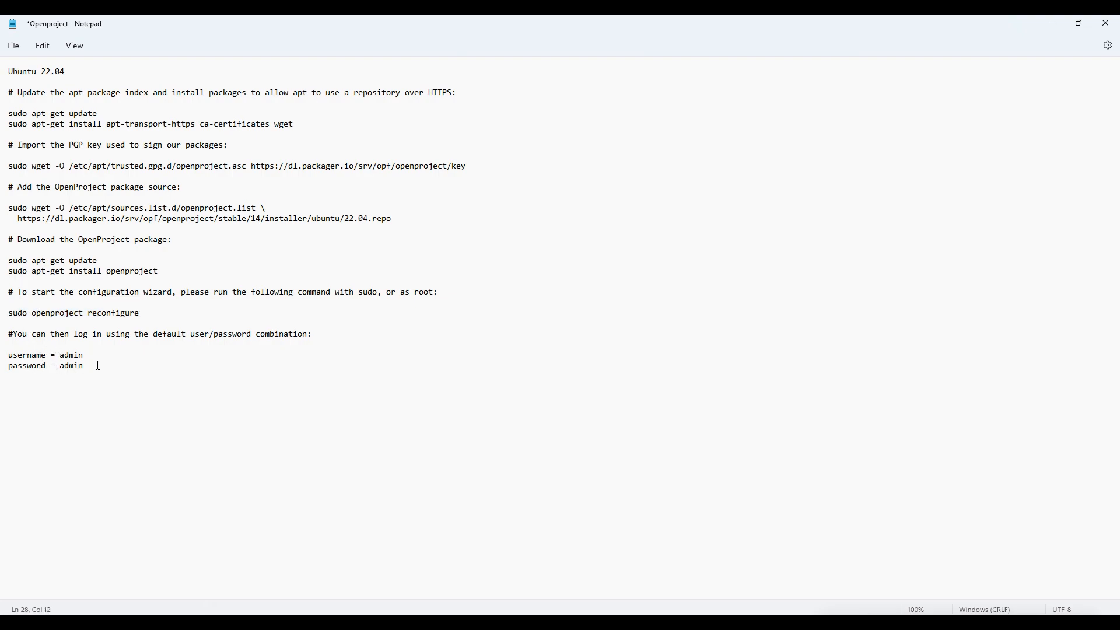
{"action": "double_click", "coordinate": [70, 356]}
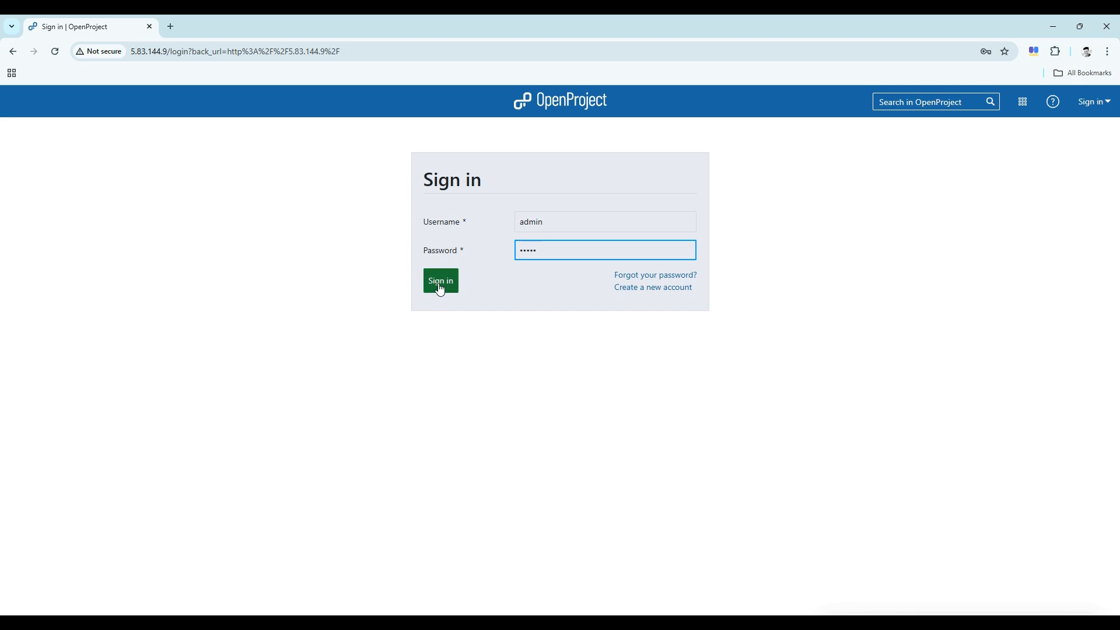
- Sign in as admin with the default credentials and reach the Change password form
{"action": "left_click", "coordinate": [439, 280]}
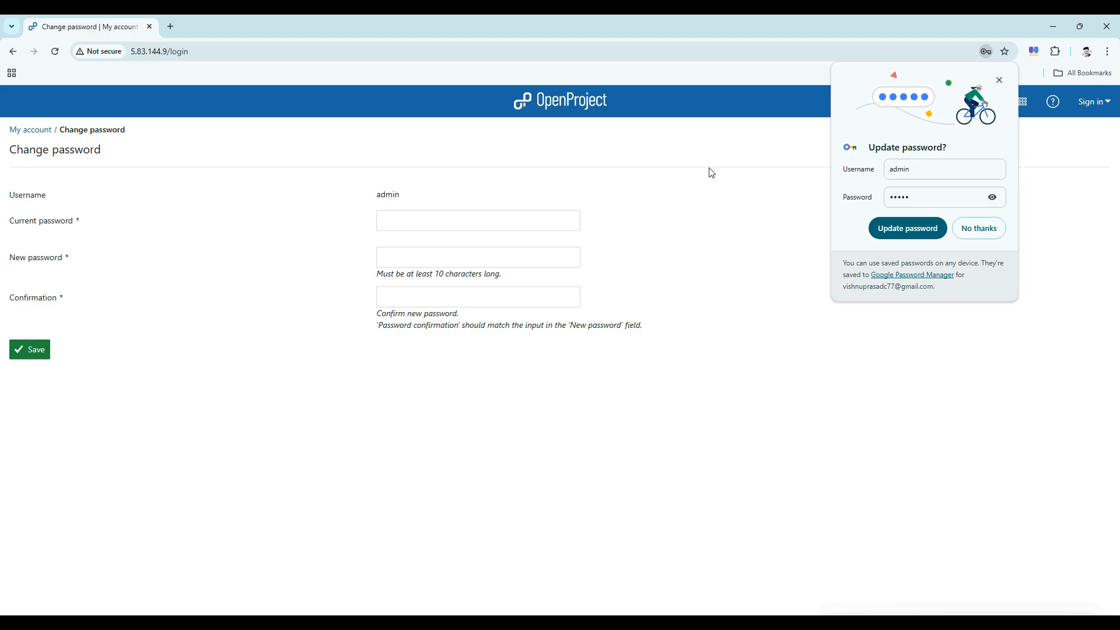
{"action": "left_click", "coordinate": [977, 228]}
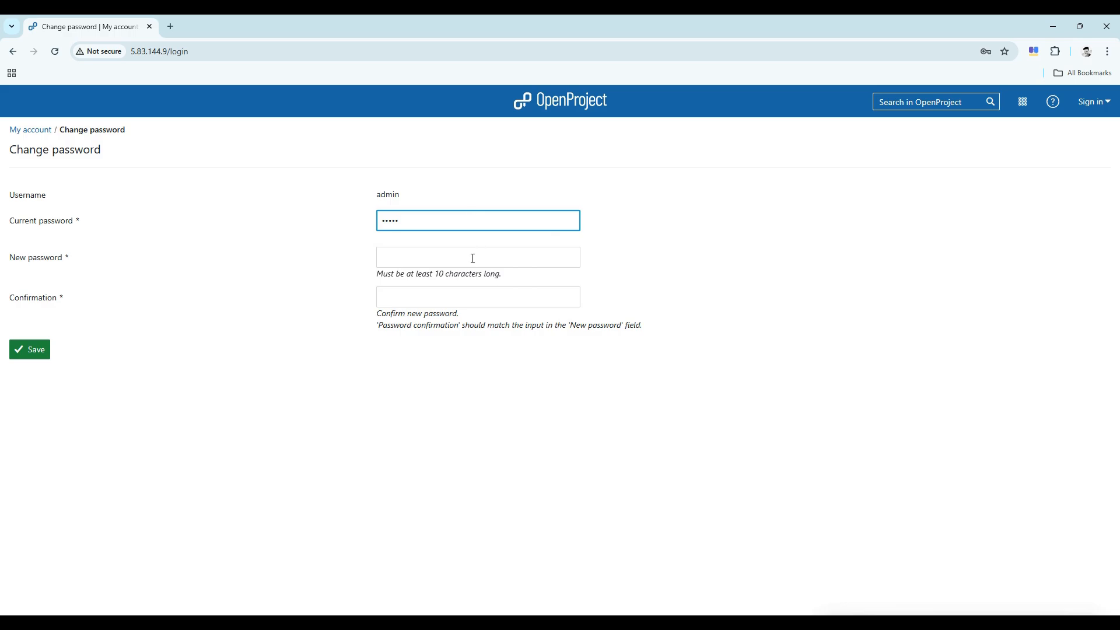
{"action": "left_click", "coordinate": [477, 257]}
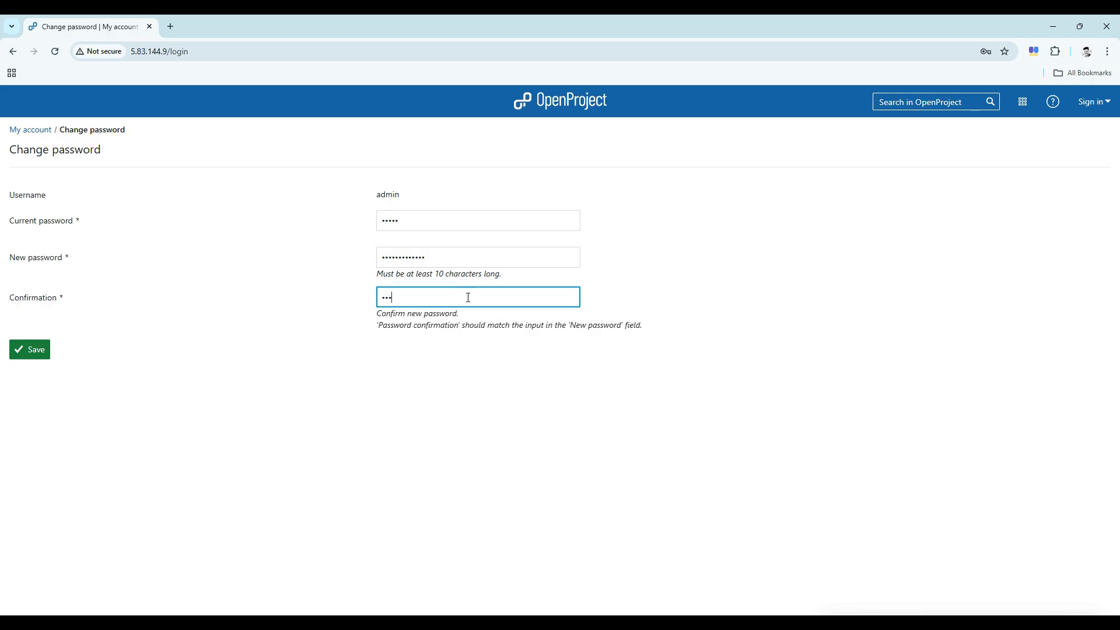
- Fill the current, new and confirmation password fields and save the new admin password
{"action": "type", "text": "••••"}
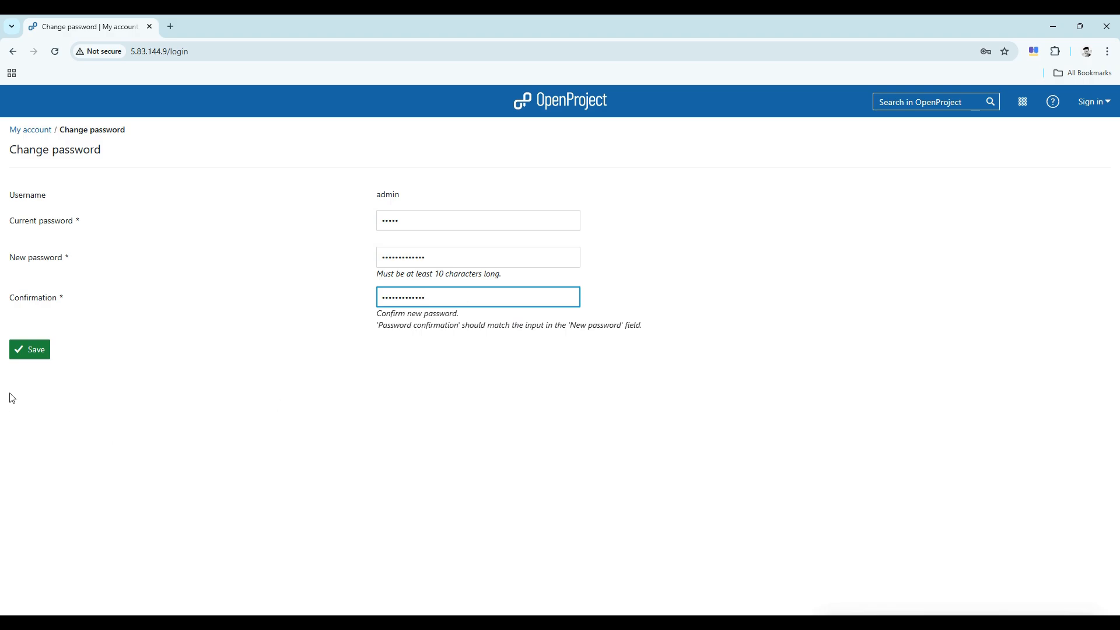
{"action": "left_click", "coordinate": [29, 349]}
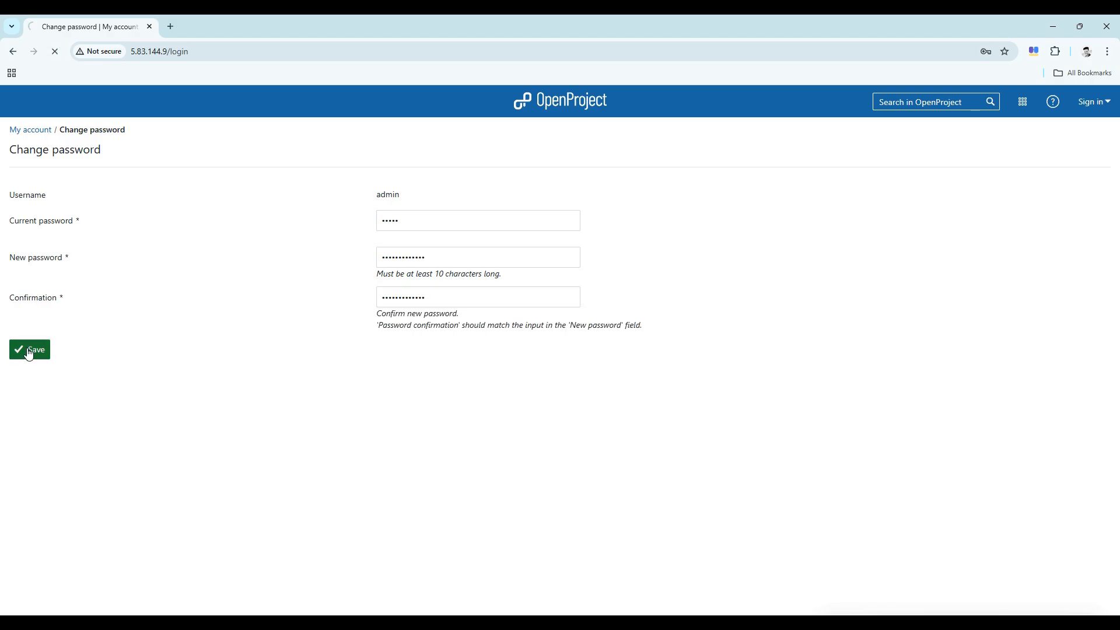
{"action": "left_click", "coordinate": [29, 350]}
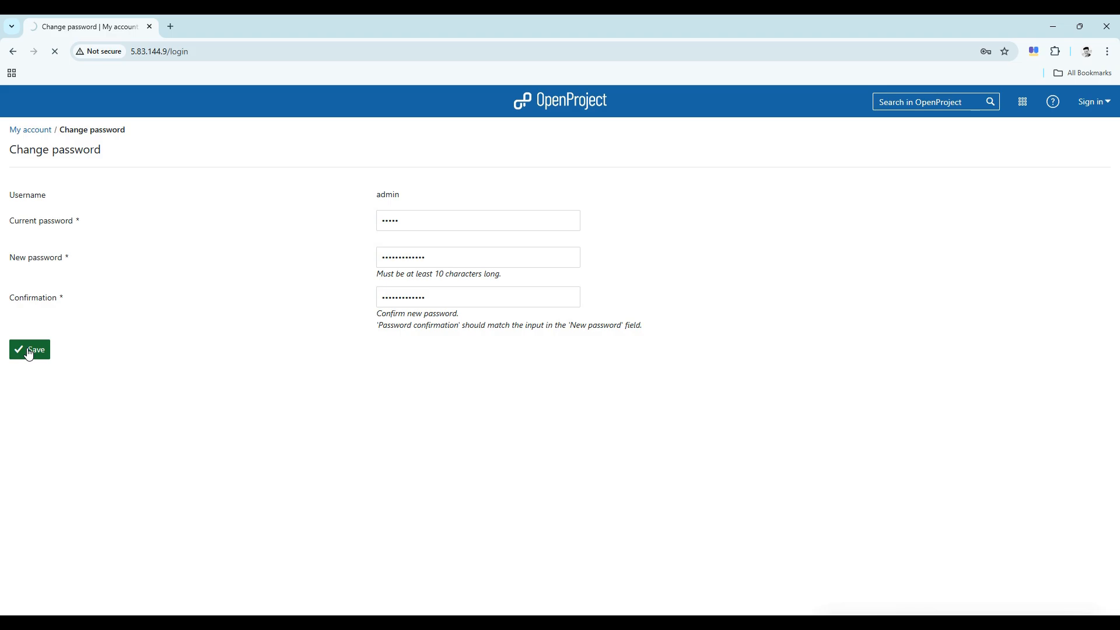
{"action": "left_click", "coordinate": [29, 350]}
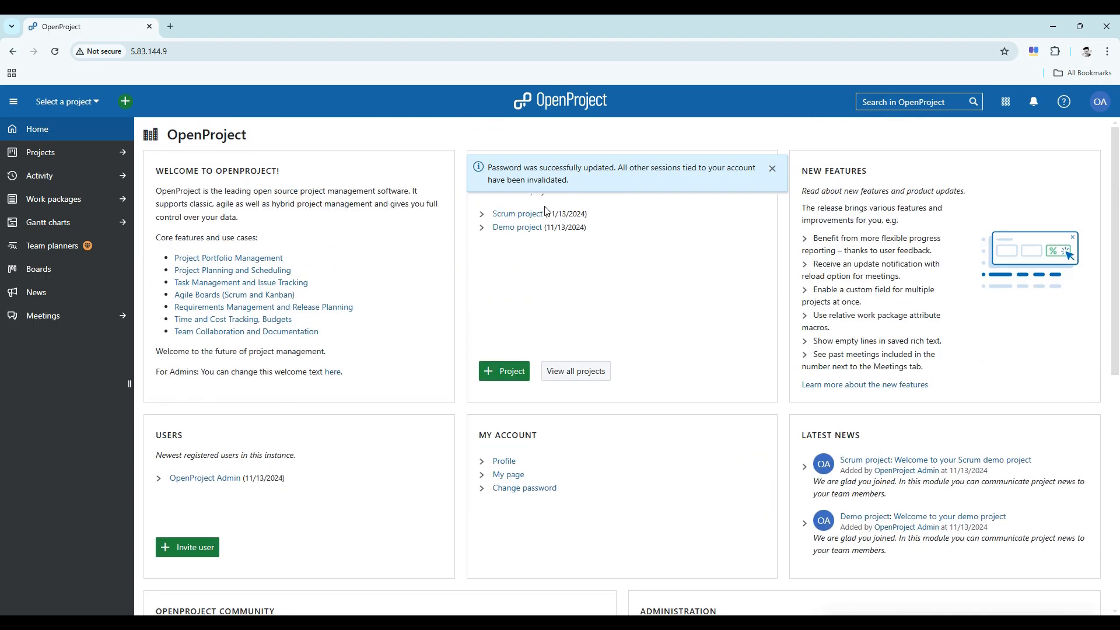
- Dismiss the 'Password was successfully updated' banner and go to Projects from the sidebar
{"action": "left_click", "coordinate": [771, 169]}
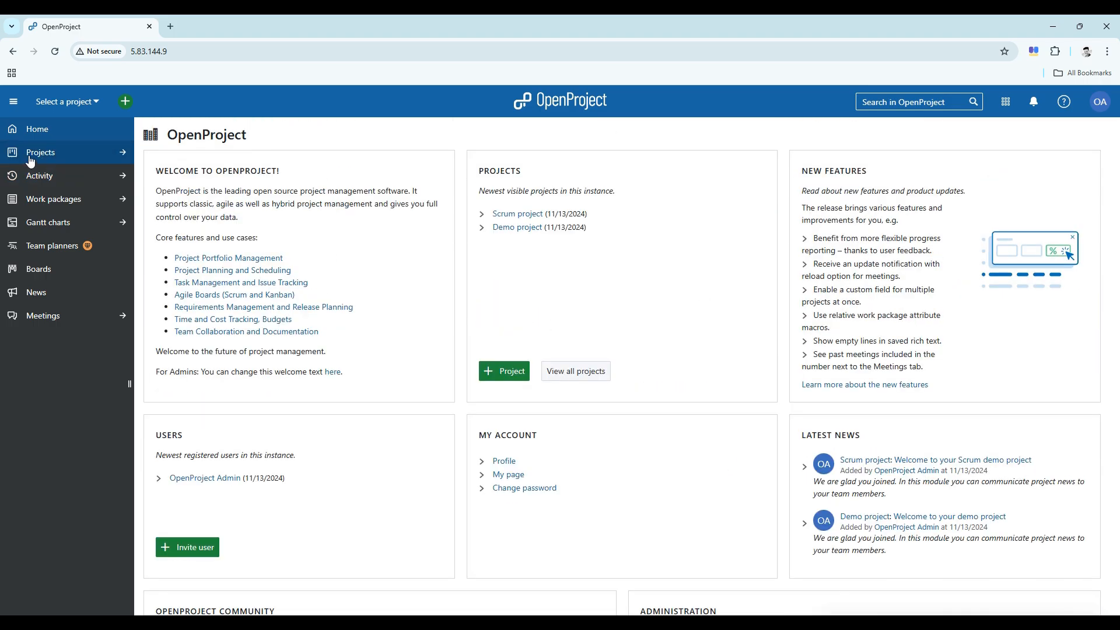
{"action": "left_click", "coordinate": [40, 152]}
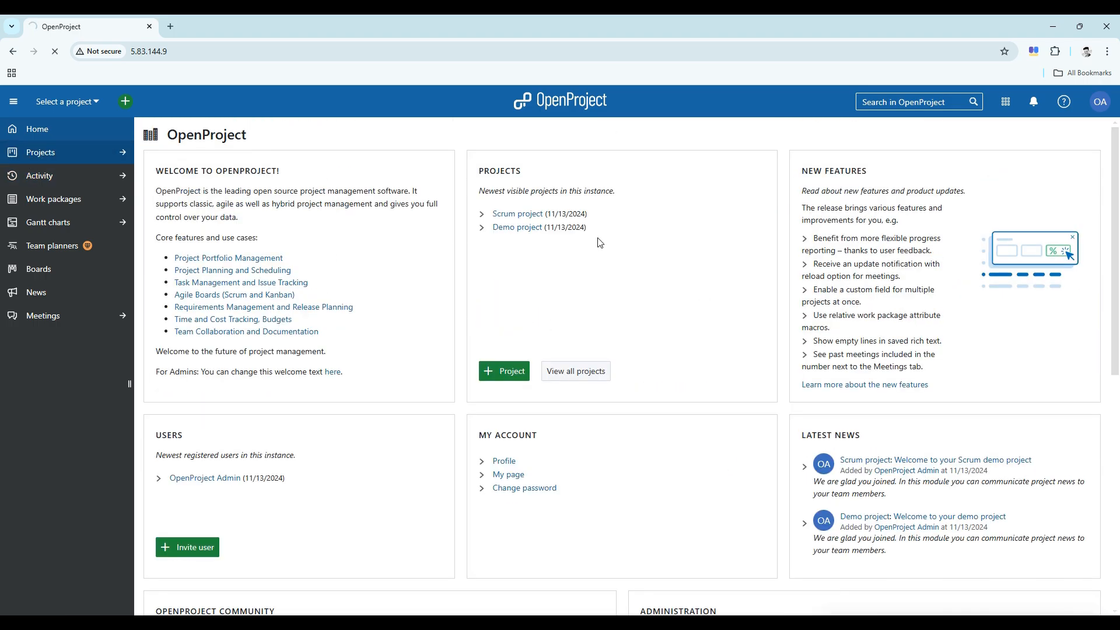